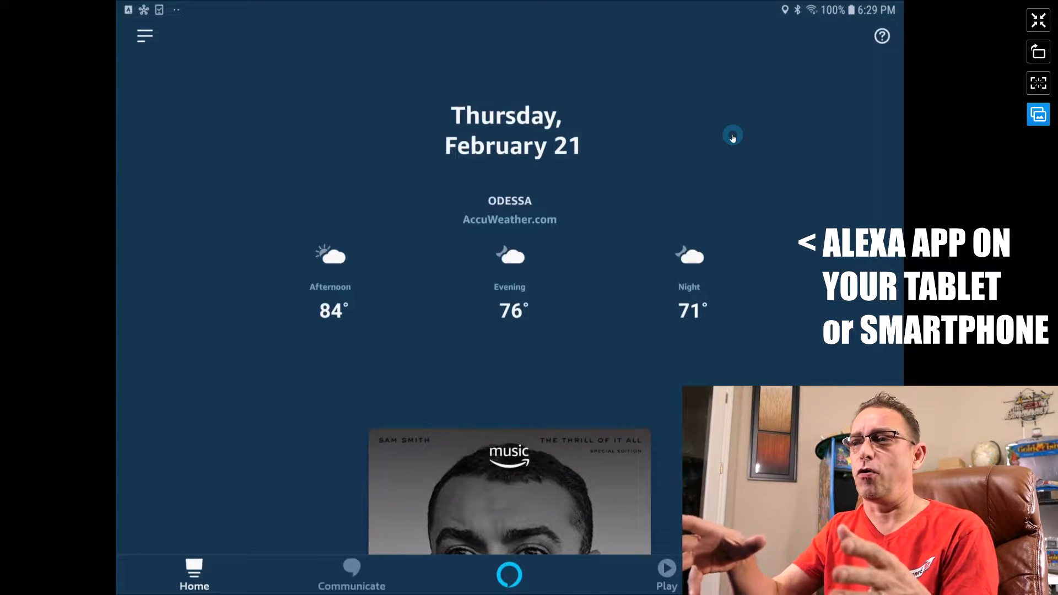
mouse_move(402, 284)
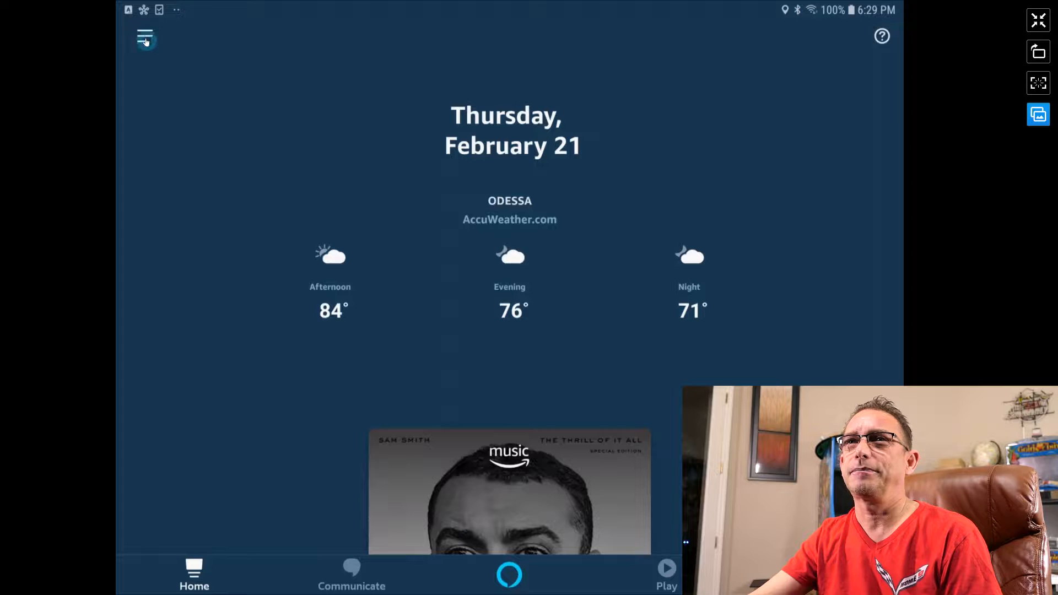
Go to the Routines page from the main navigation menu
left_click(146, 37)
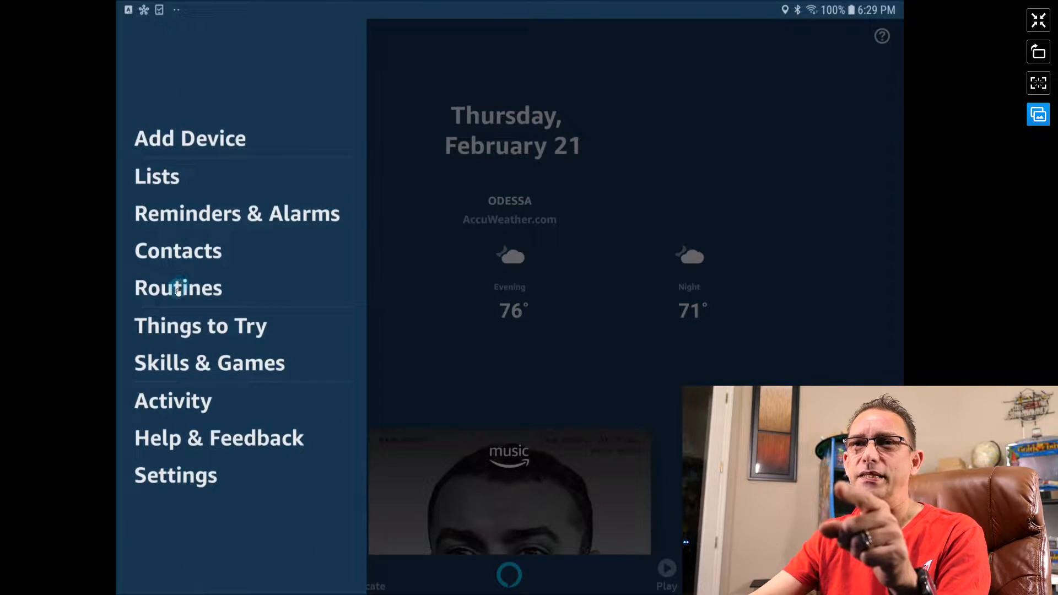
left_click(178, 288)
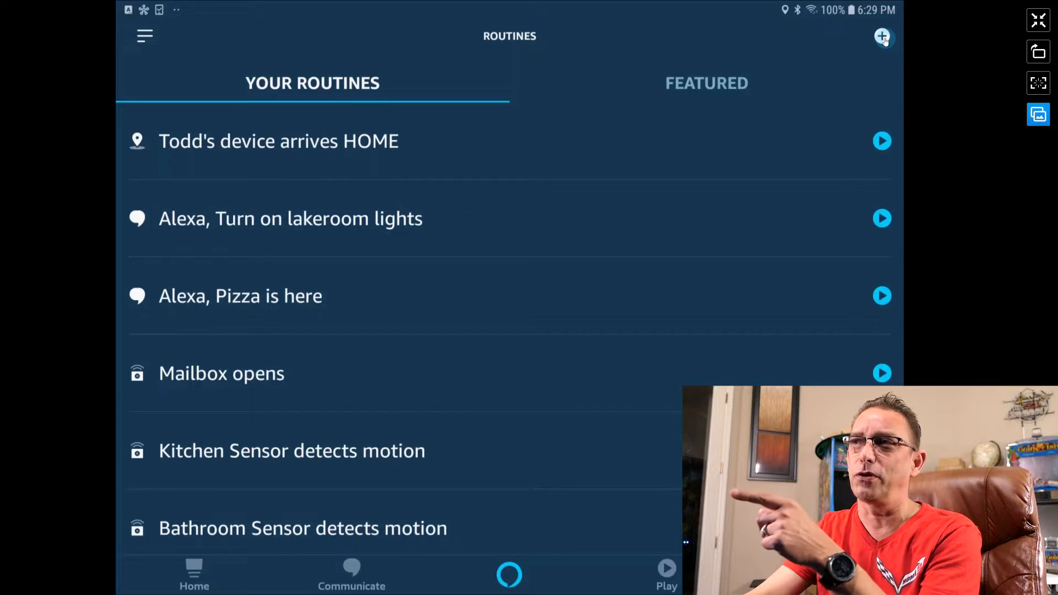
Start a new routine and bring up the 'When this happens' trigger choices
left_click(882, 36)
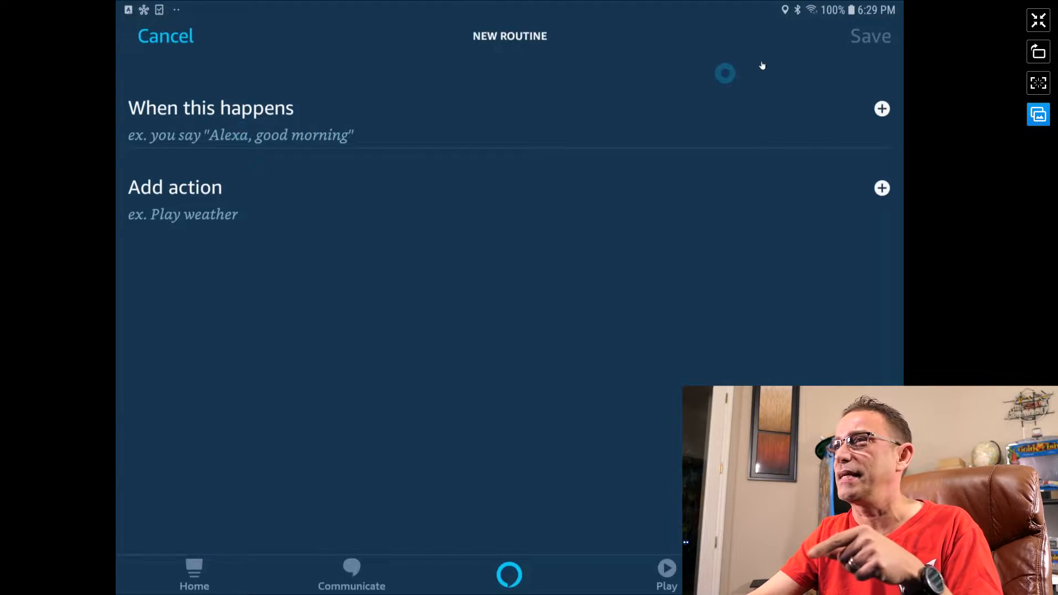
left_click(882, 108)
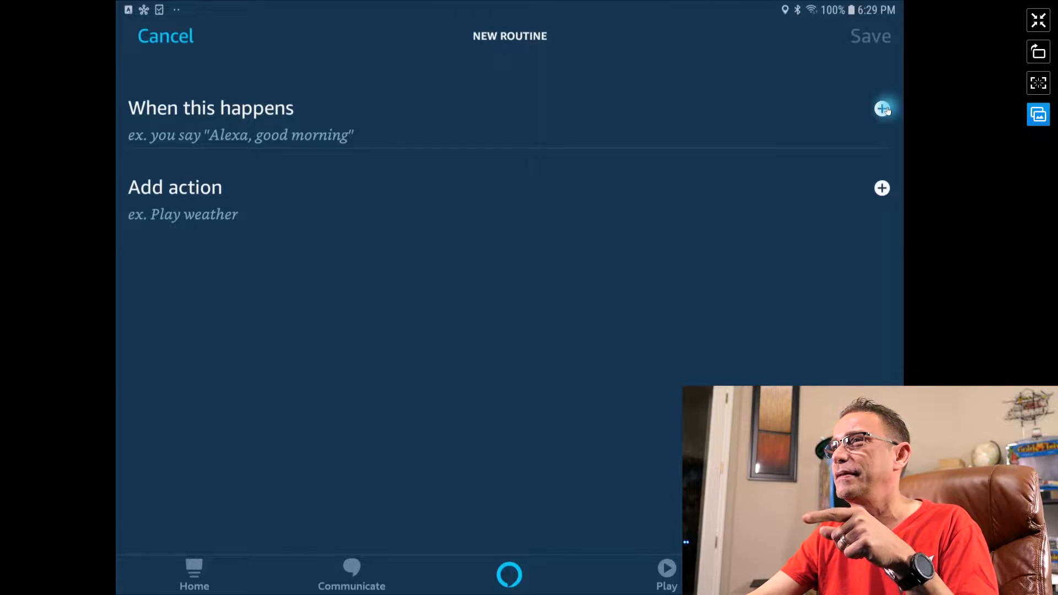
left_click(882, 108)
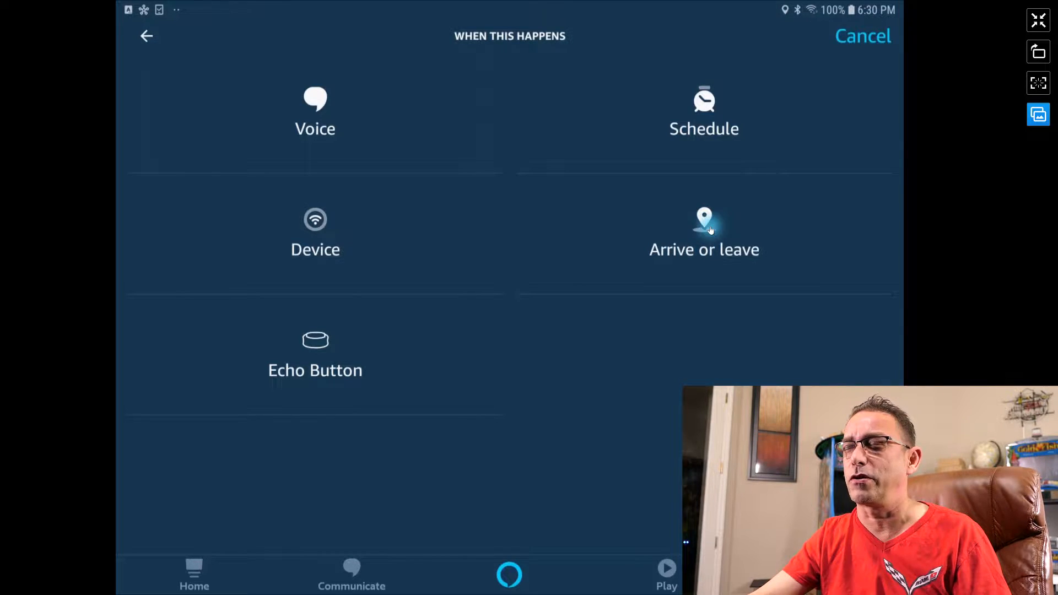
Choose an Arrive or leave trigger set to Arrives at the HOME saved address
left_click(705, 229)
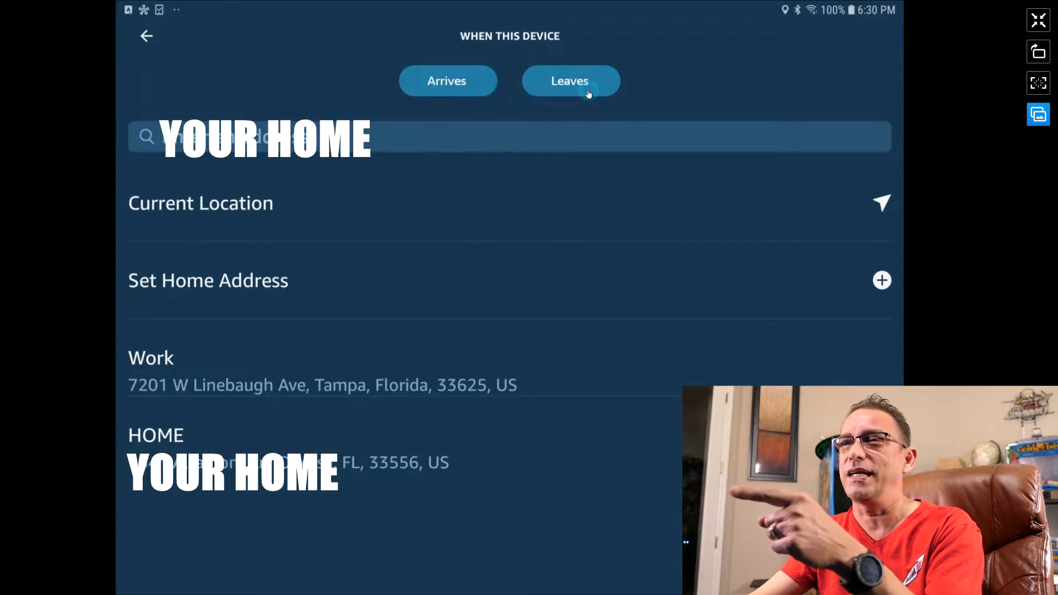
left_click(447, 80)
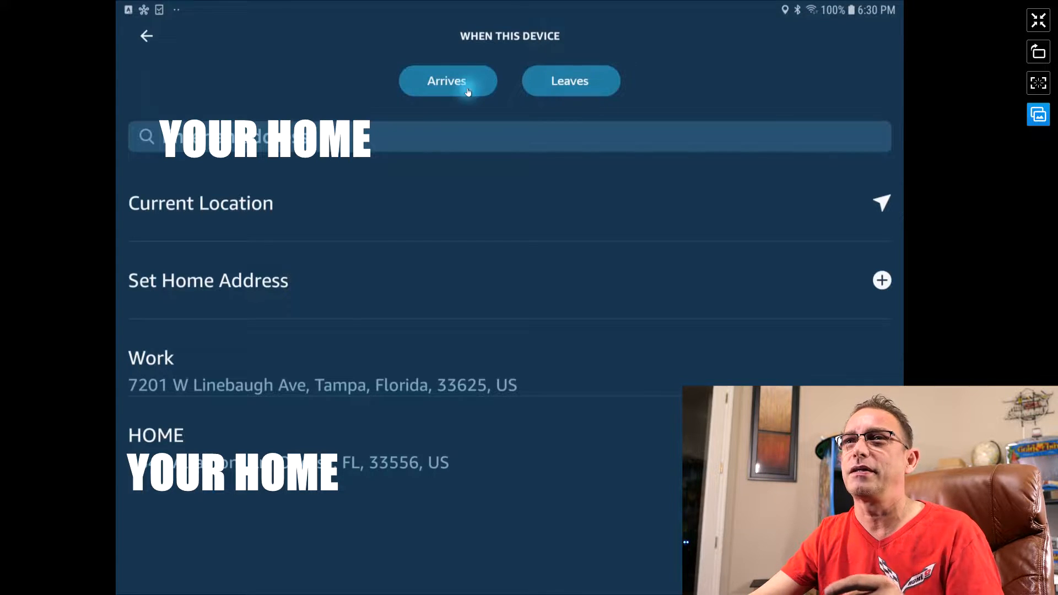
left_click(570, 80)
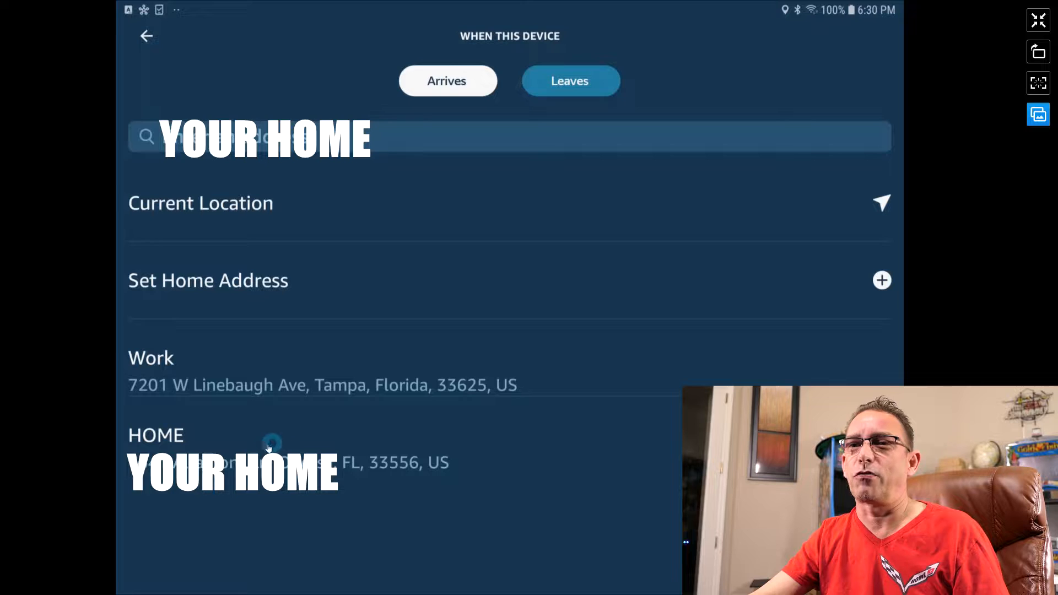
left_click(270, 446)
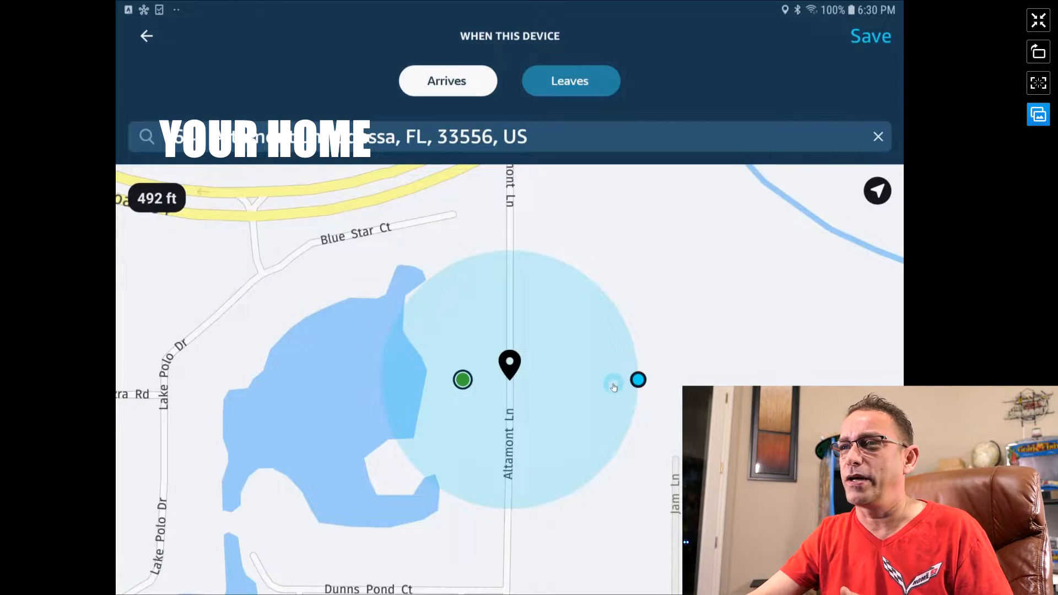
Enlarge the HOME geofence radius to about 949 ft and save the arrival trigger
left_click_drag(612, 384, 639, 380)
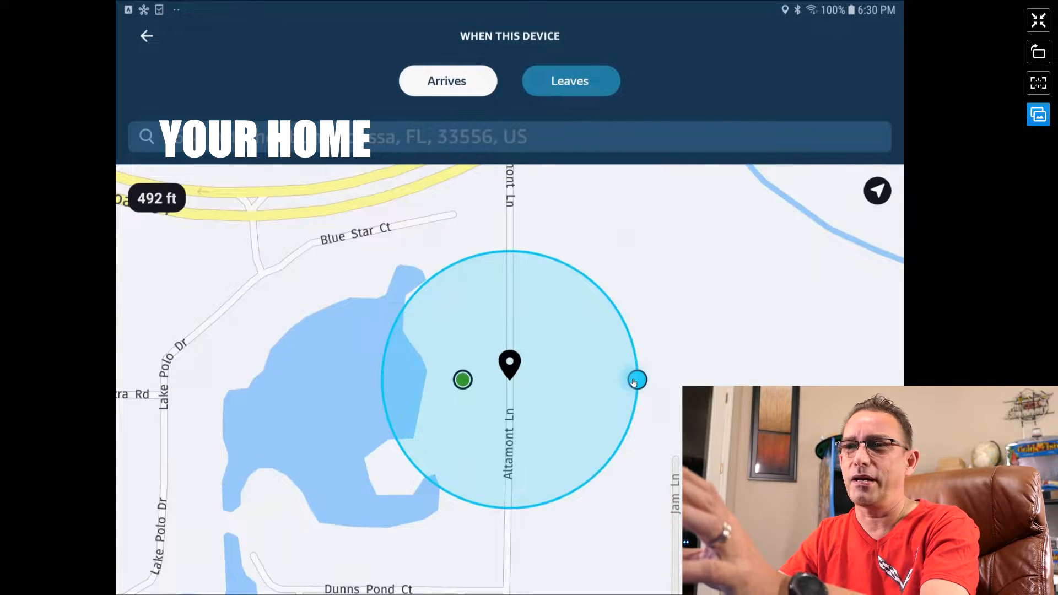
left_click_drag(636, 379, 643, 379)
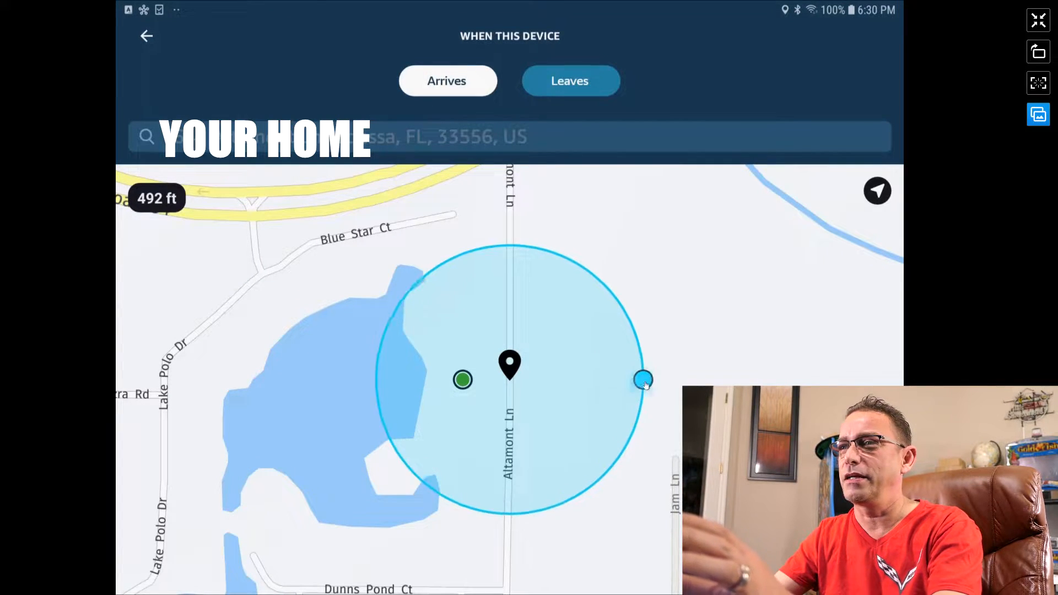
left_click_drag(643, 379, 637, 379)
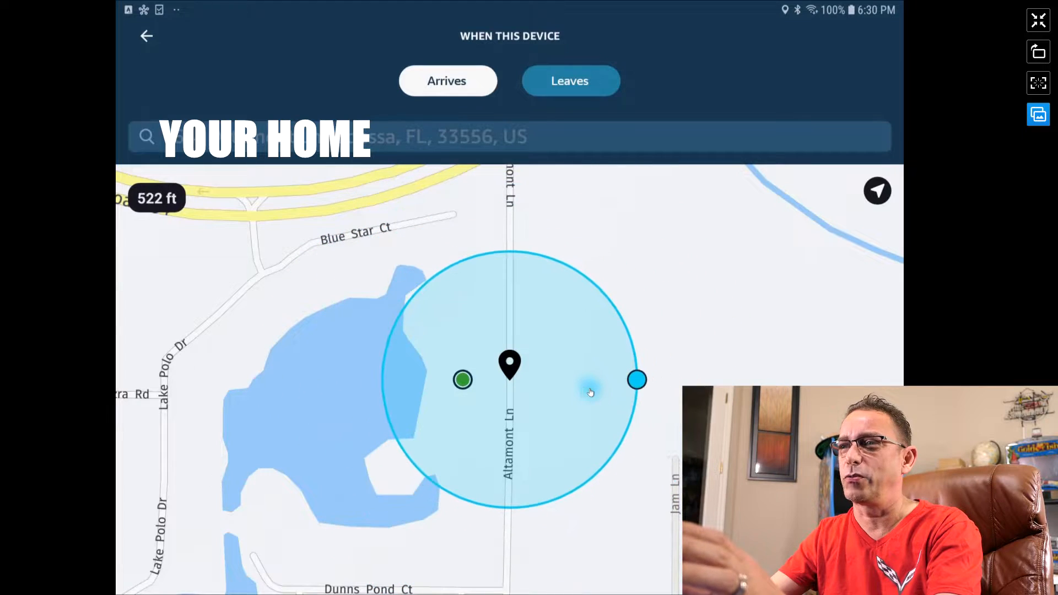
left_click_drag(638, 379, 741, 380)
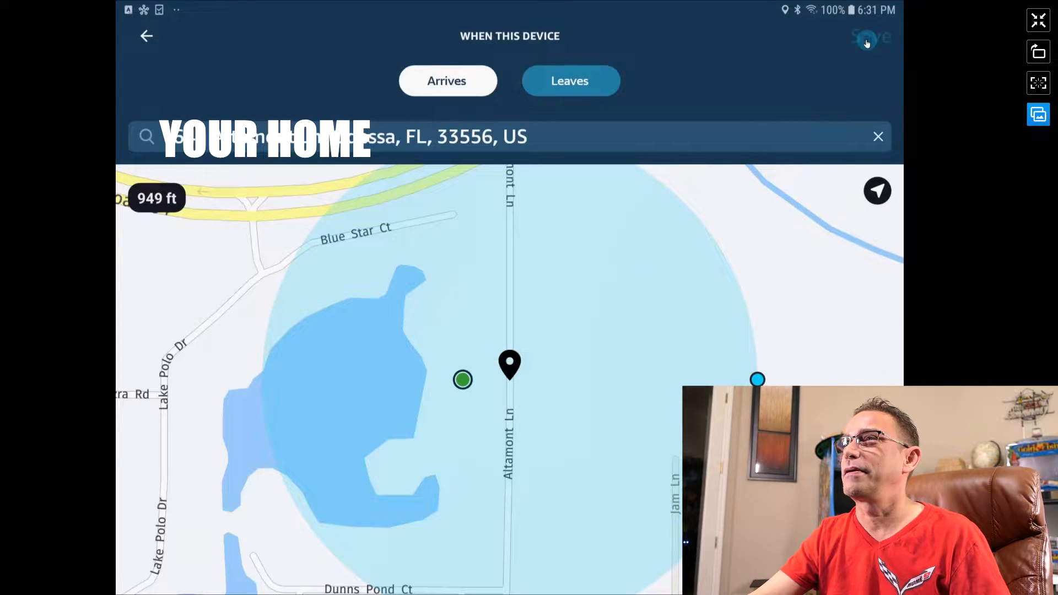
left_click(870, 36)
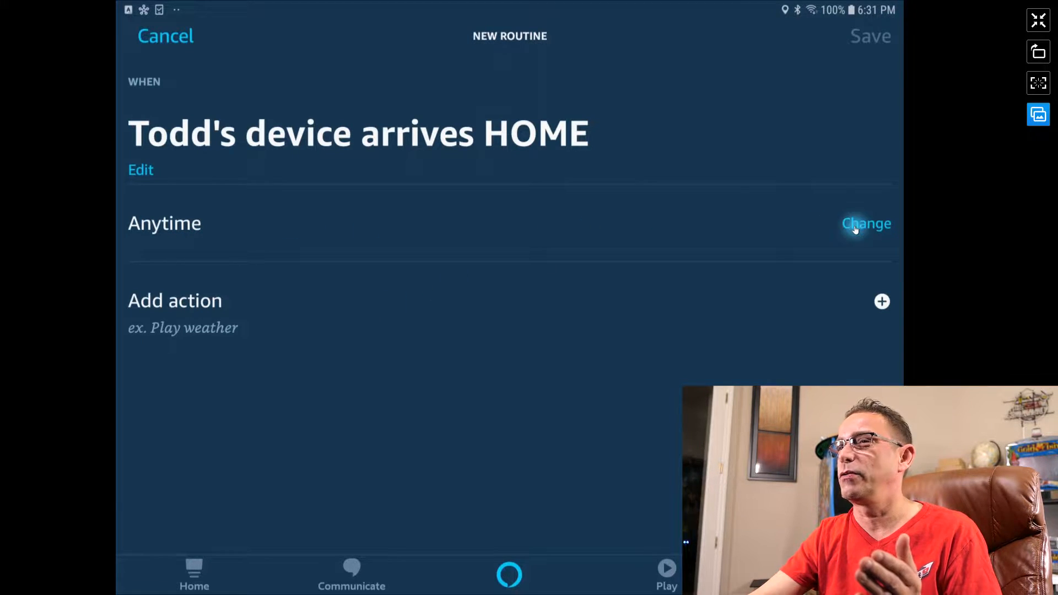
left_click(866, 223)
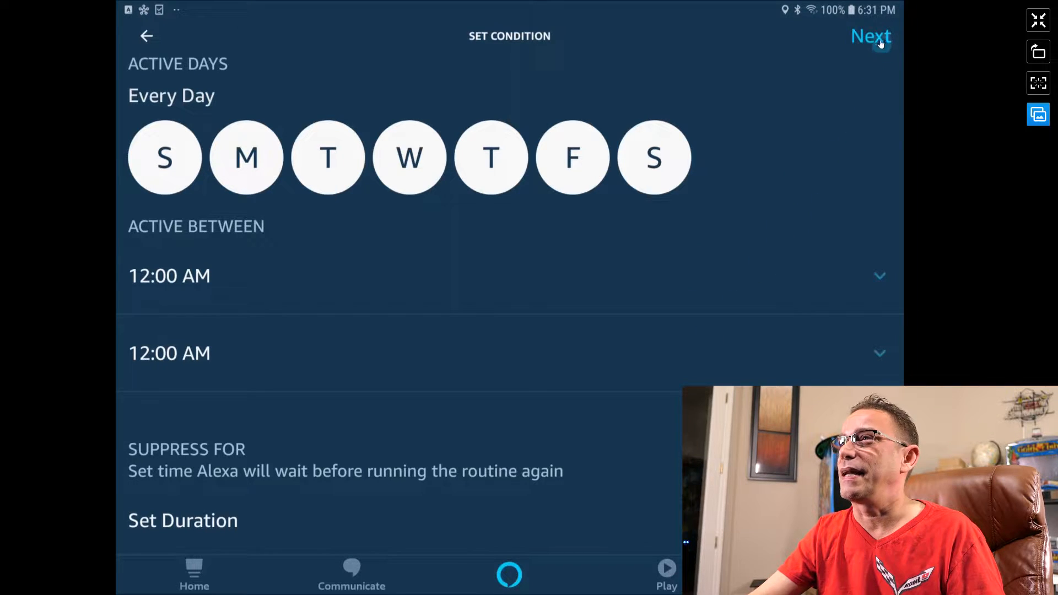
left_click(870, 35)
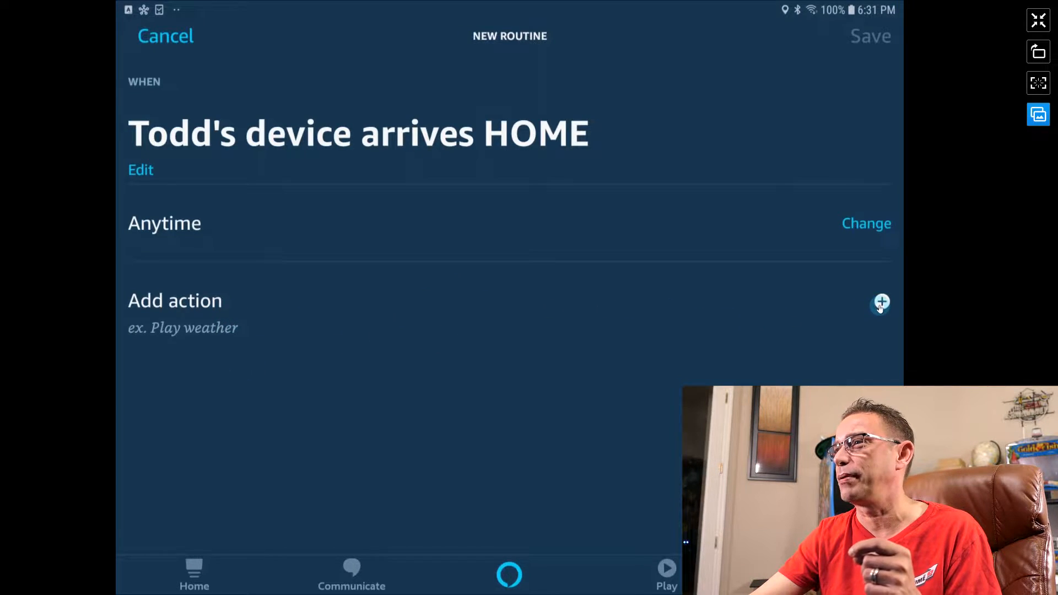
Add a Smart Home control-device action turning the Gate power On
left_click(882, 303)
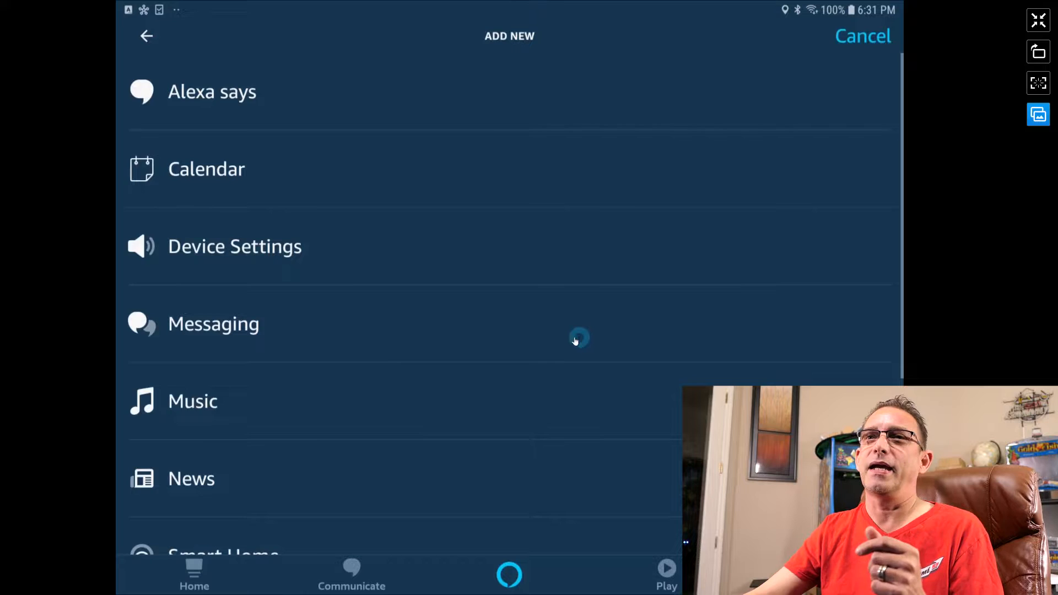
scroll("down", 3)
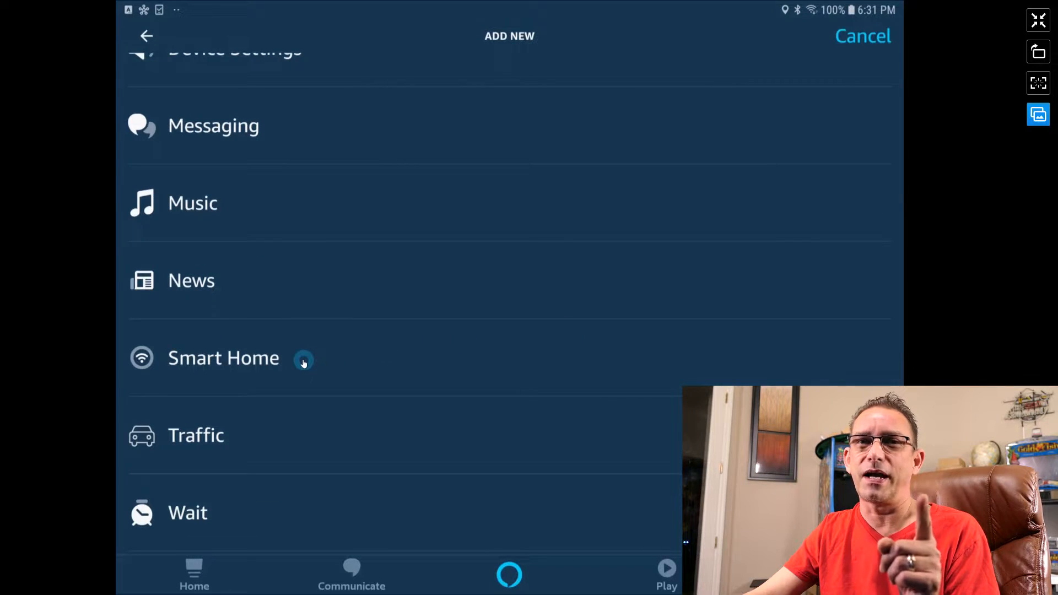
left_click(223, 358)
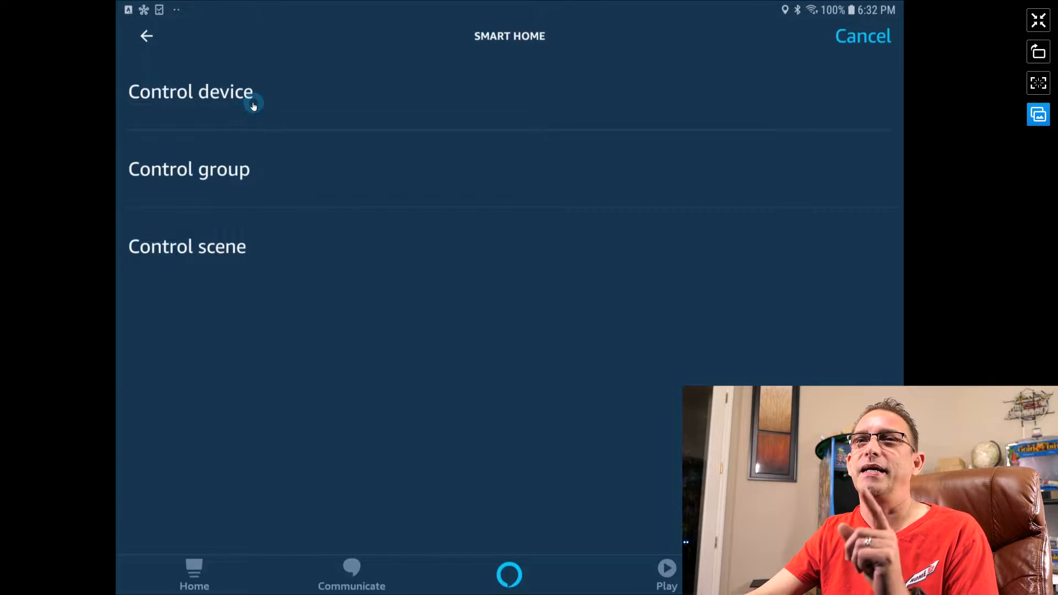
mouse_move(236, 182)
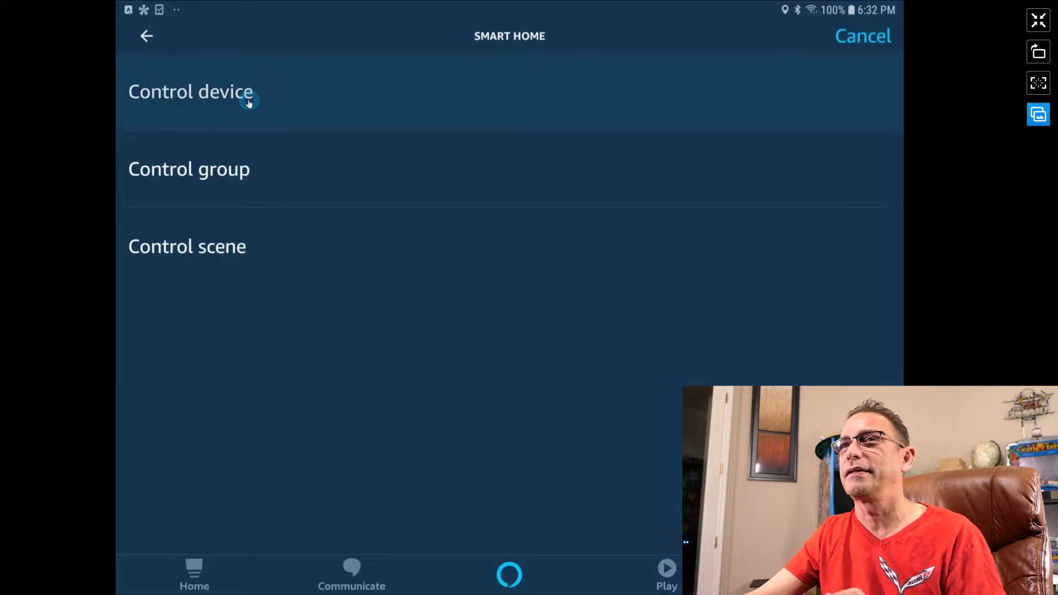
left_click(191, 92)
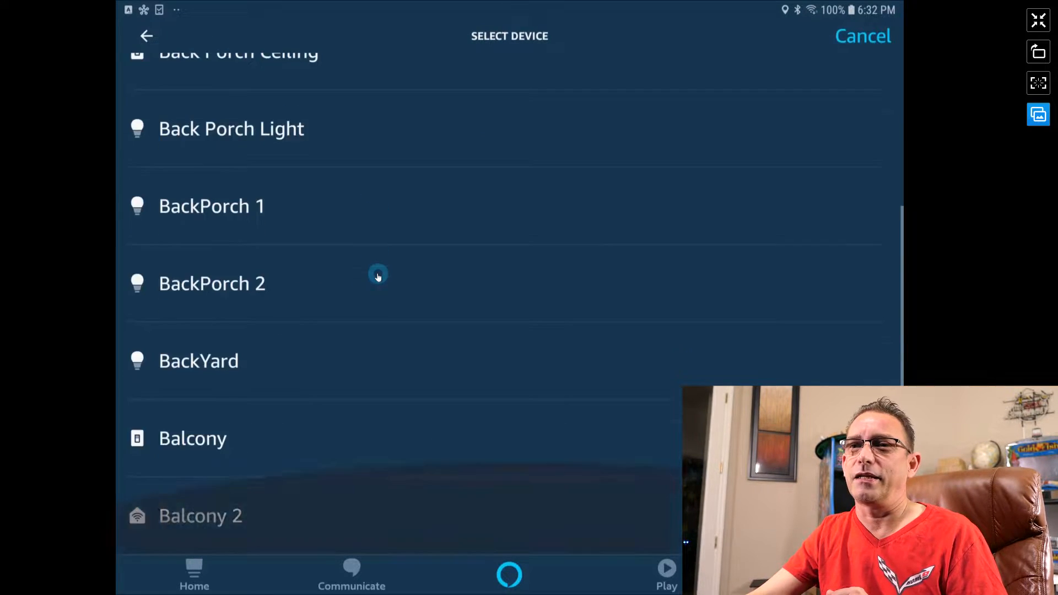
scroll("down", 3)
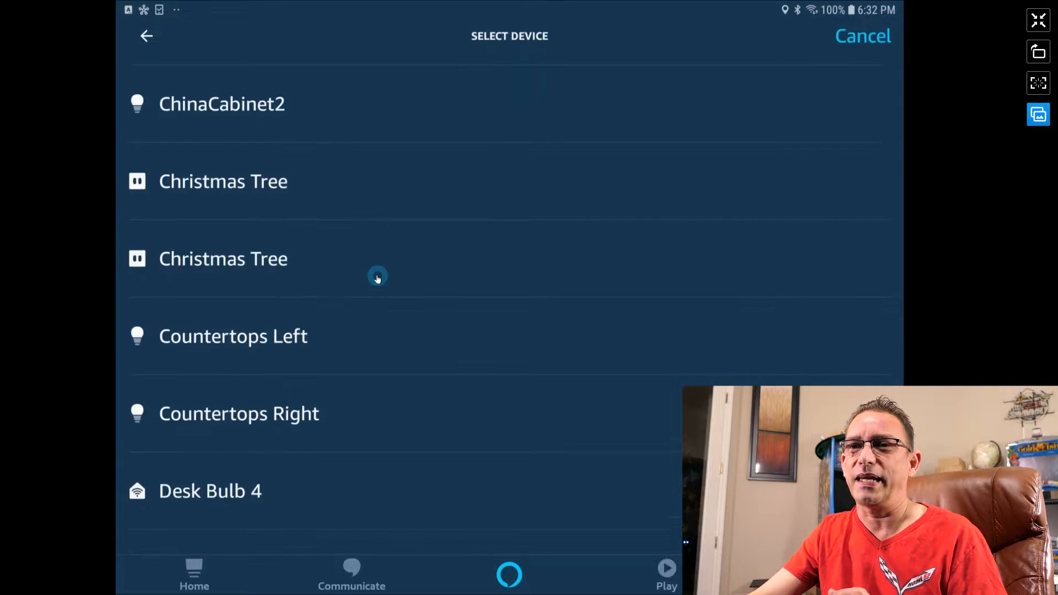
scroll("down", 3)
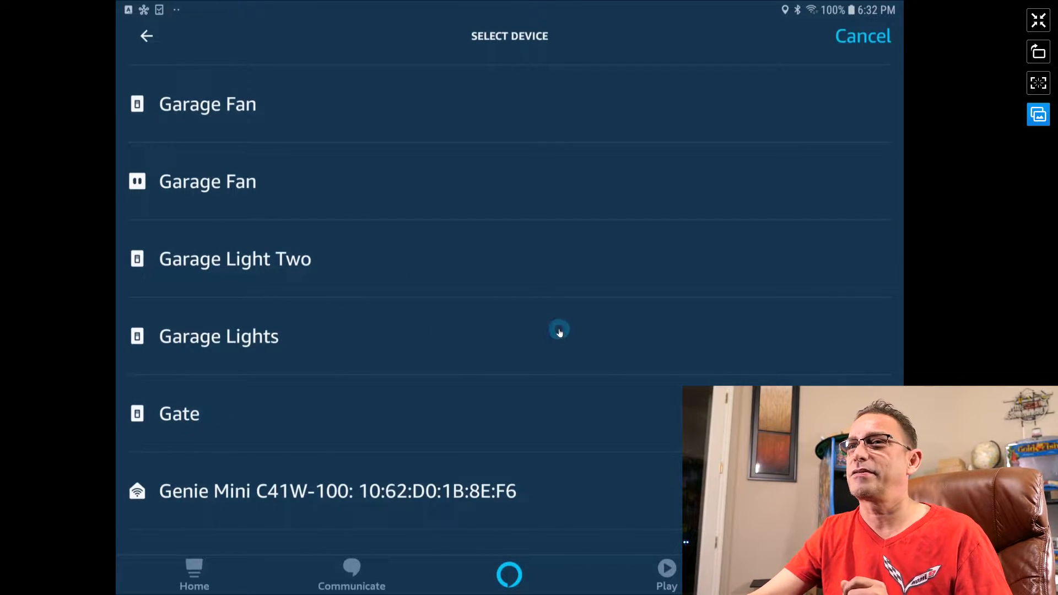
left_click(179, 414)
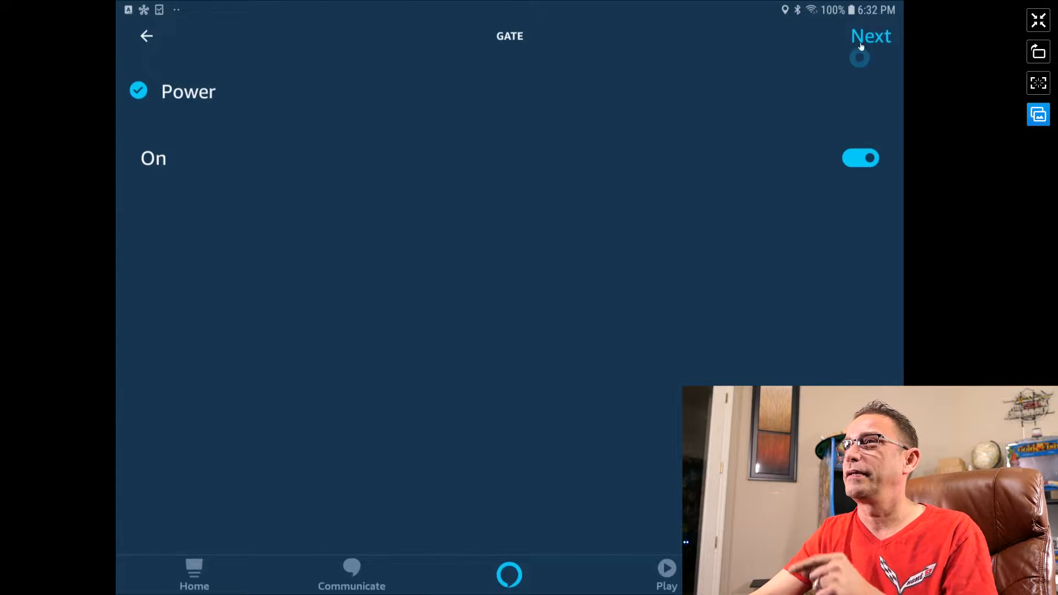
left_click(871, 35)
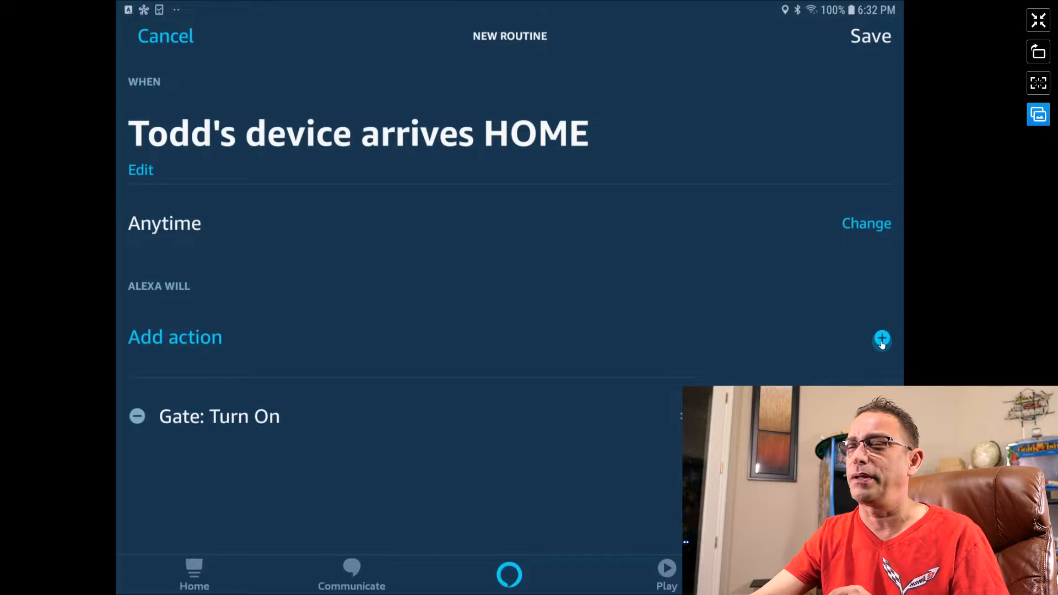
Add a second Smart Home action turning the Garage Door power On
left_click(882, 341)
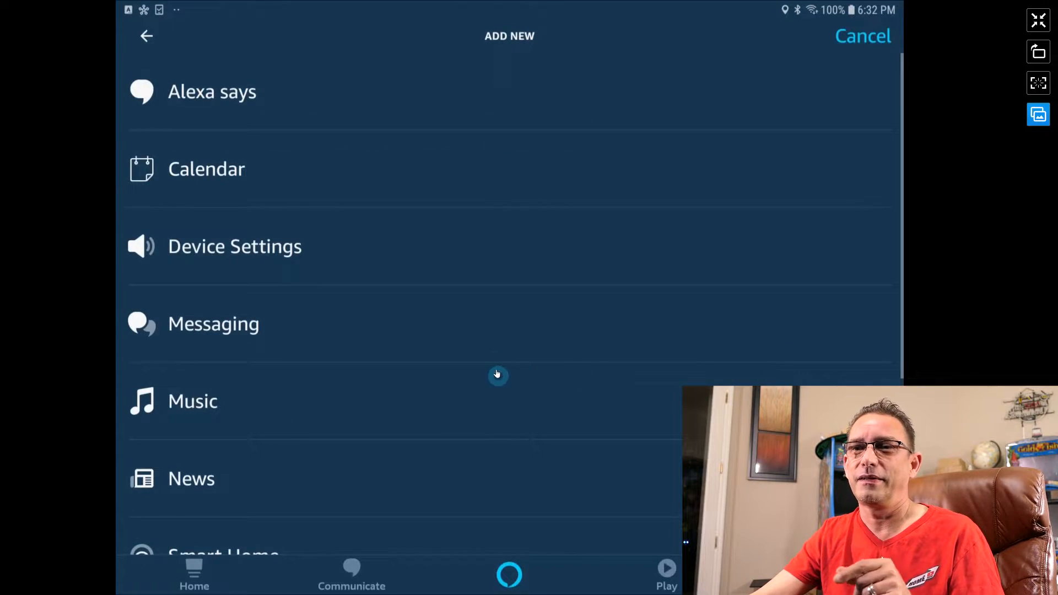
scroll("down", 3)
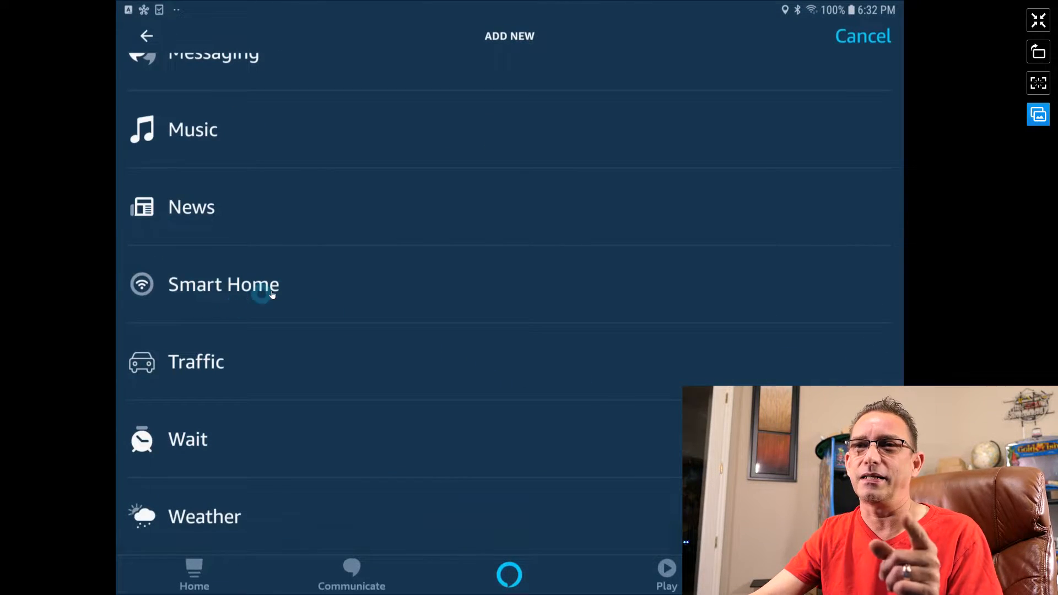
left_click(222, 283)
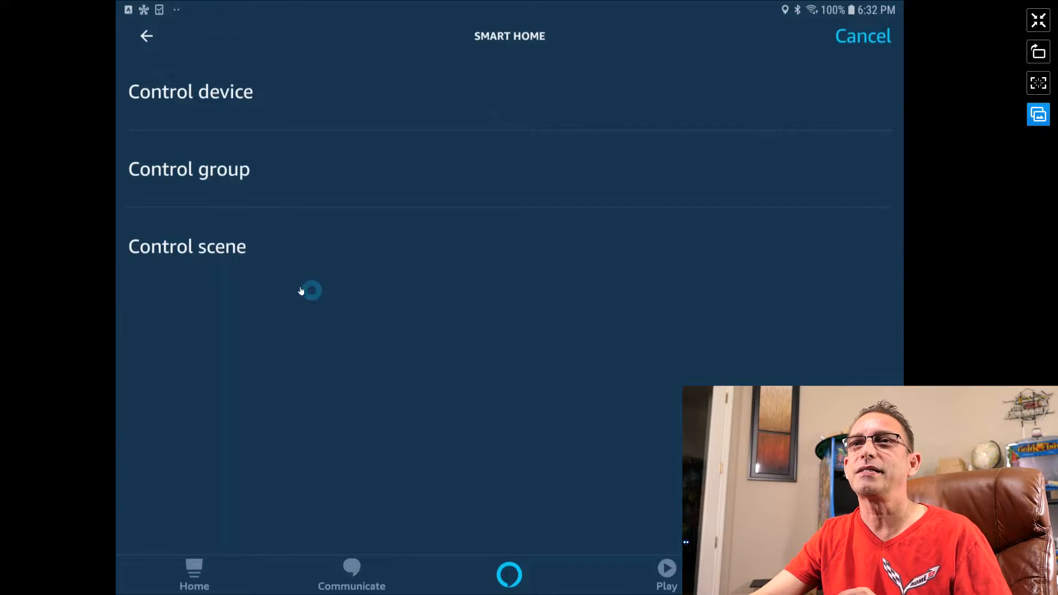
left_click(191, 92)
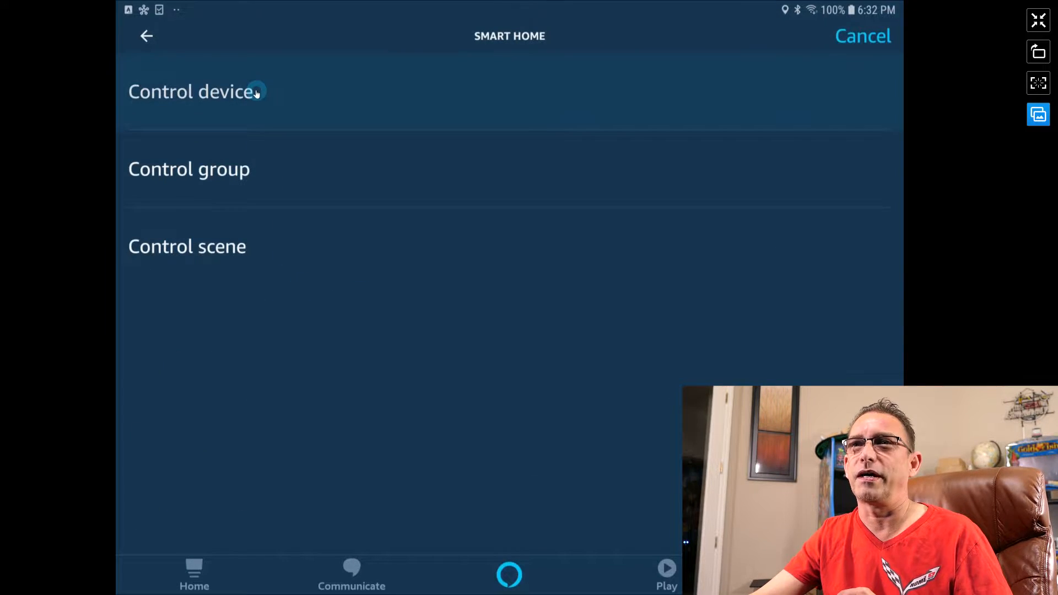
left_click(191, 91)
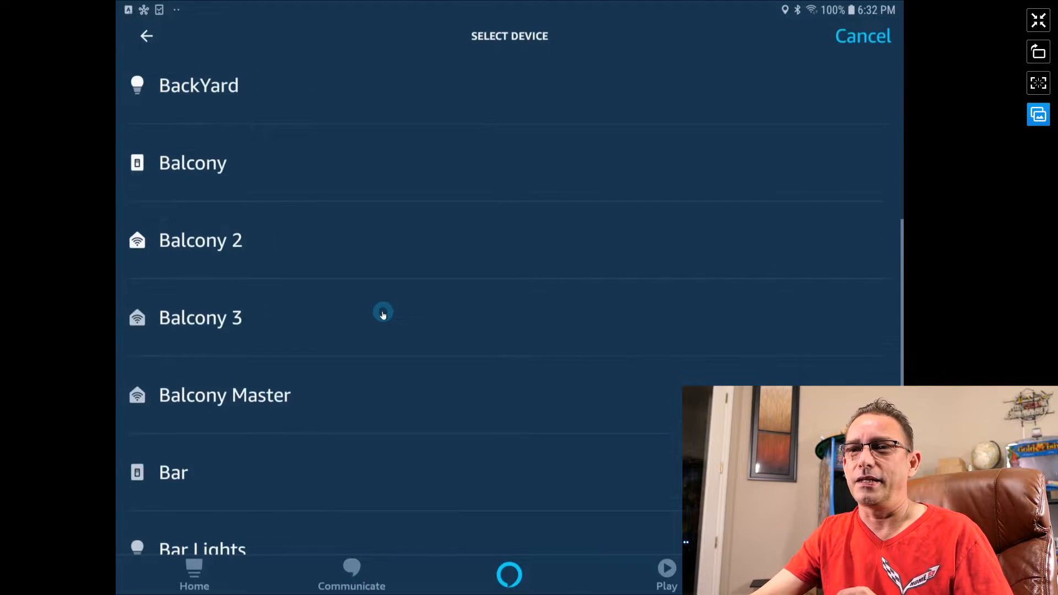
scroll("down", 3)
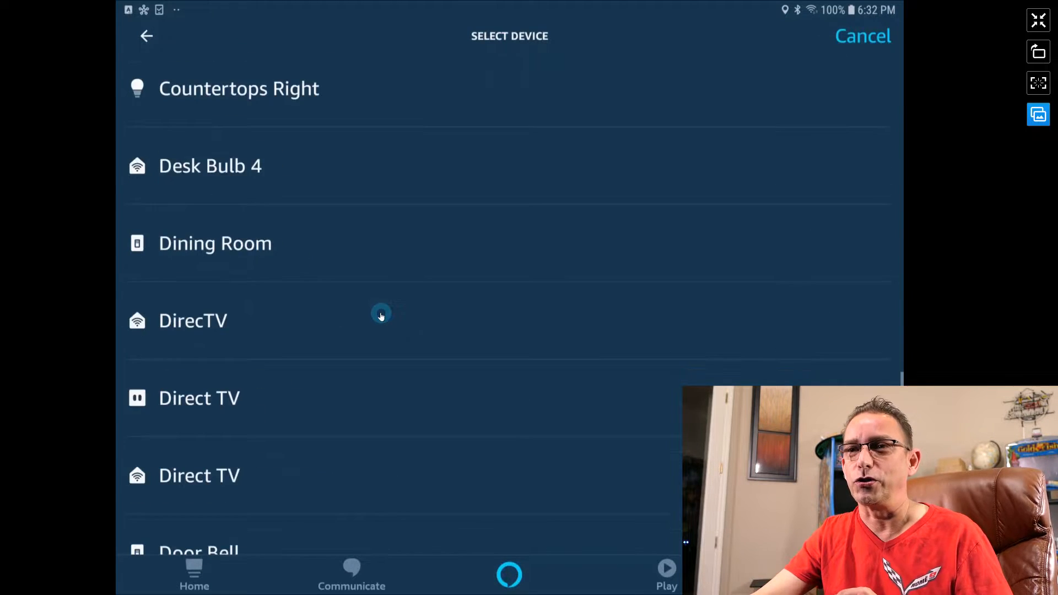
scroll("down", 3)
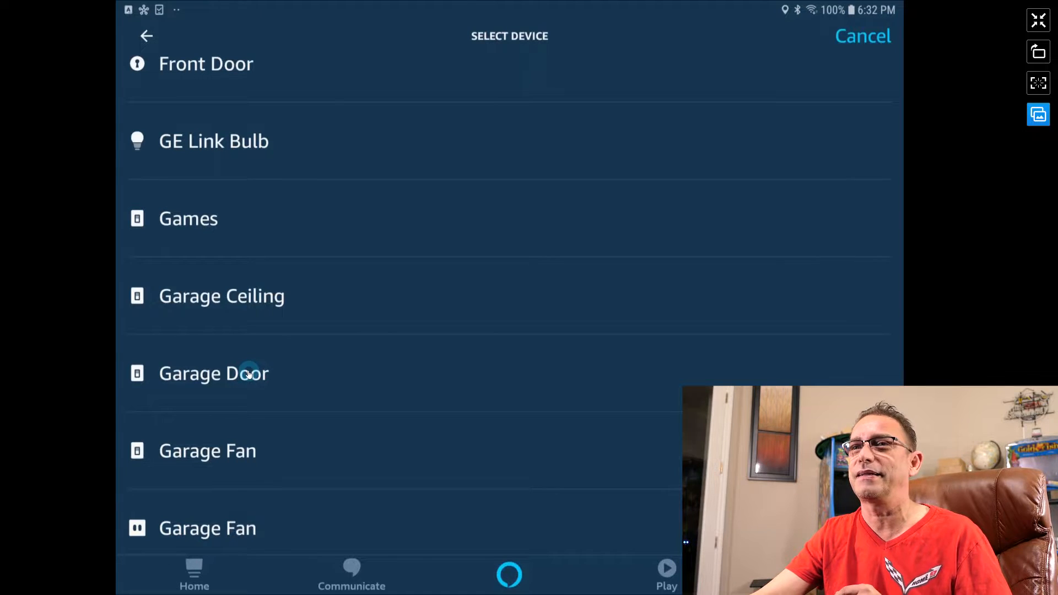
left_click(213, 374)
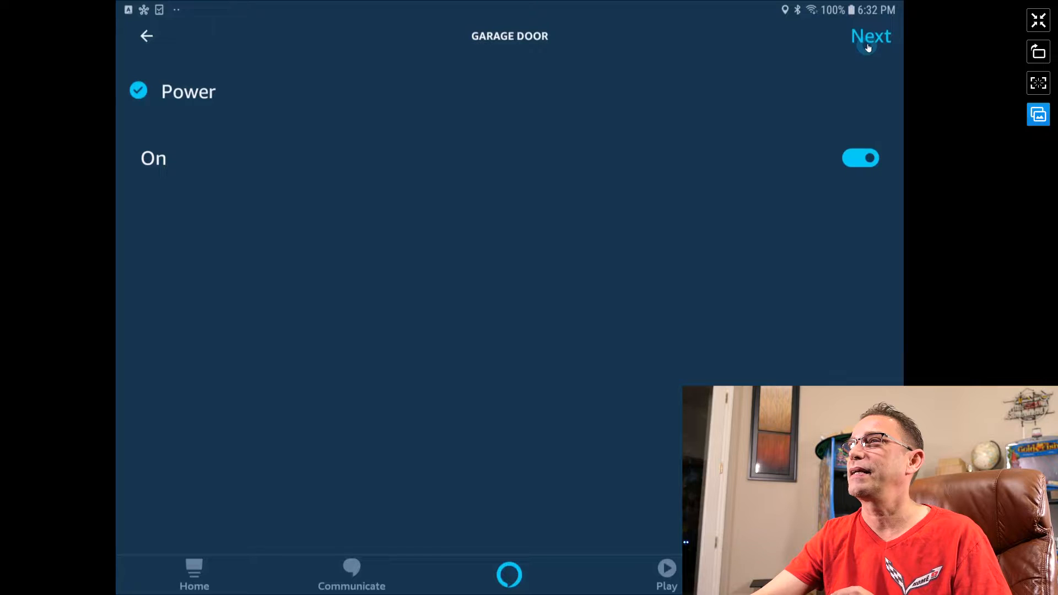
left_click(871, 35)
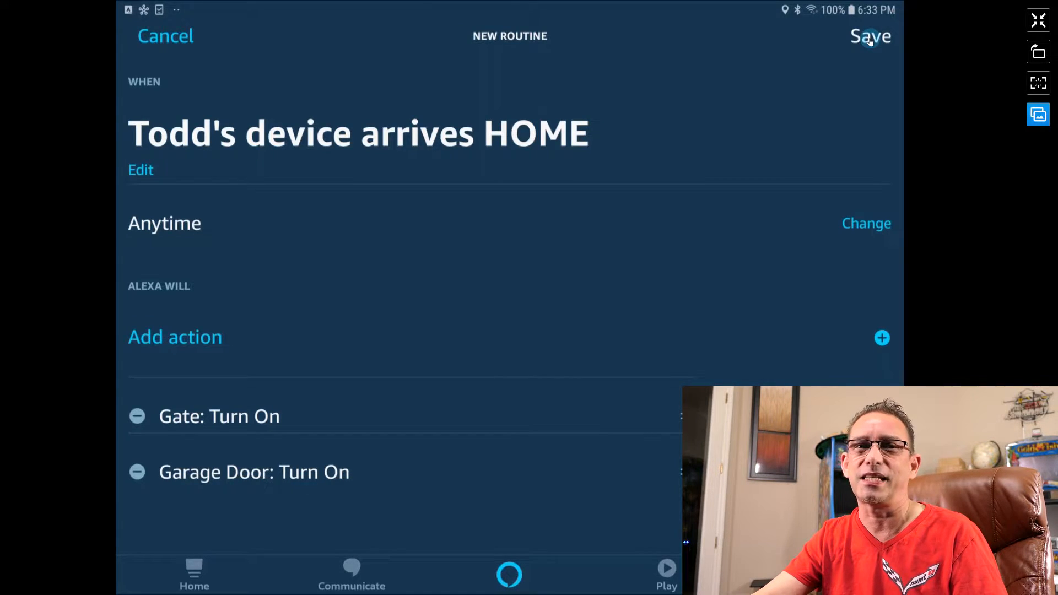
Save the arrives-HOME routine and return to the Alexa home screen
left_click(869, 35)
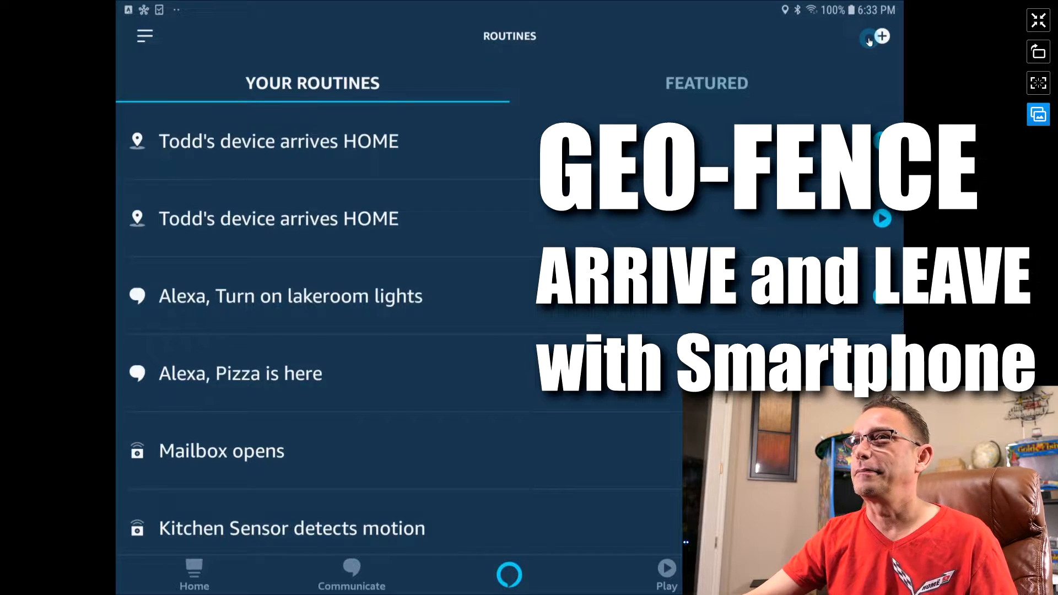
left_click(195, 575)
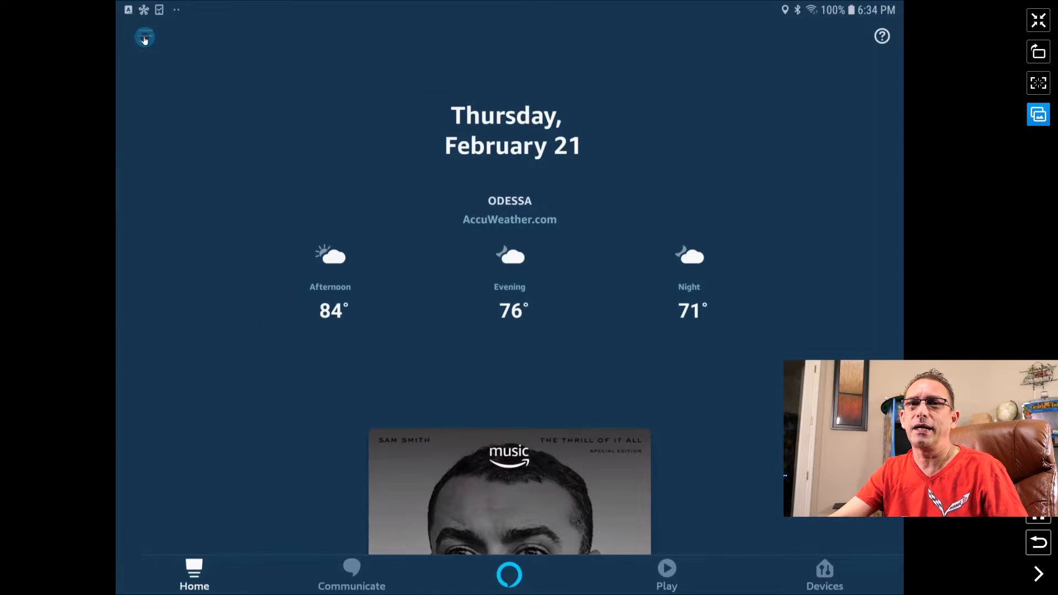
From Routines, start a second new routine with an Arrive or leave trigger
left_click(145, 37)
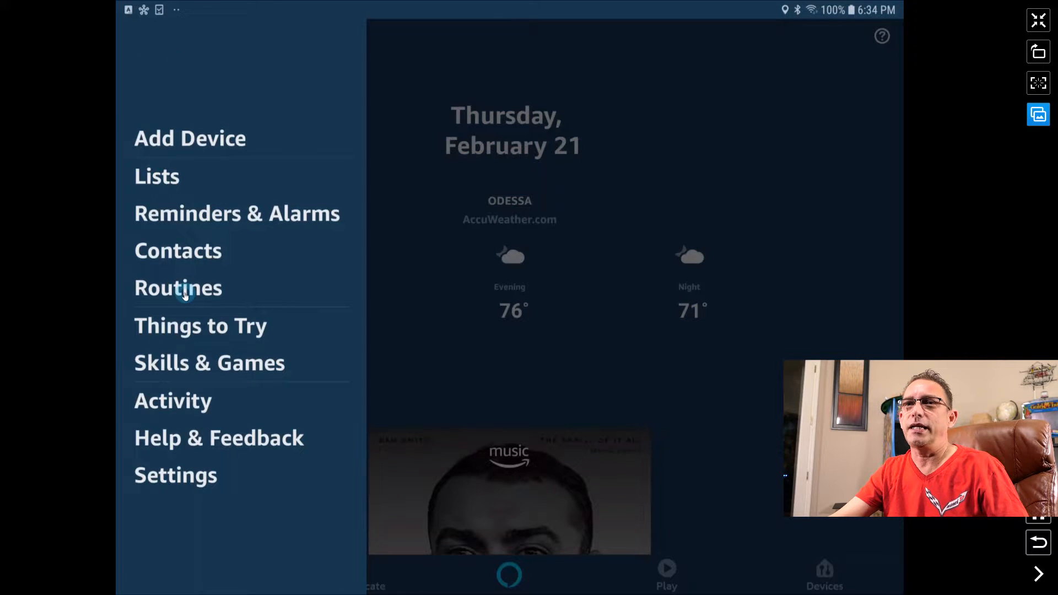
left_click(179, 287)
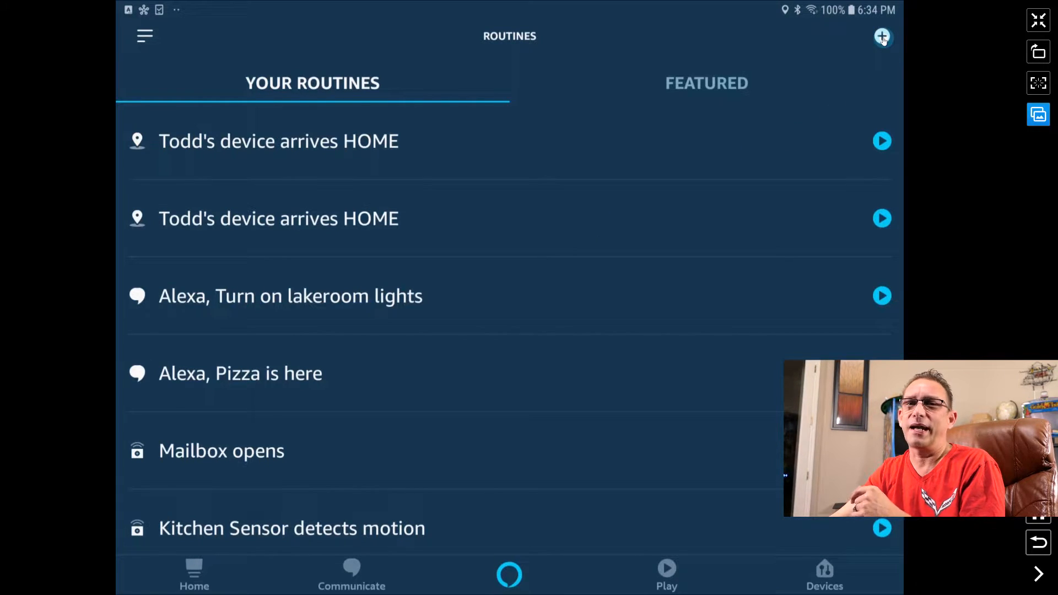
left_click(882, 35)
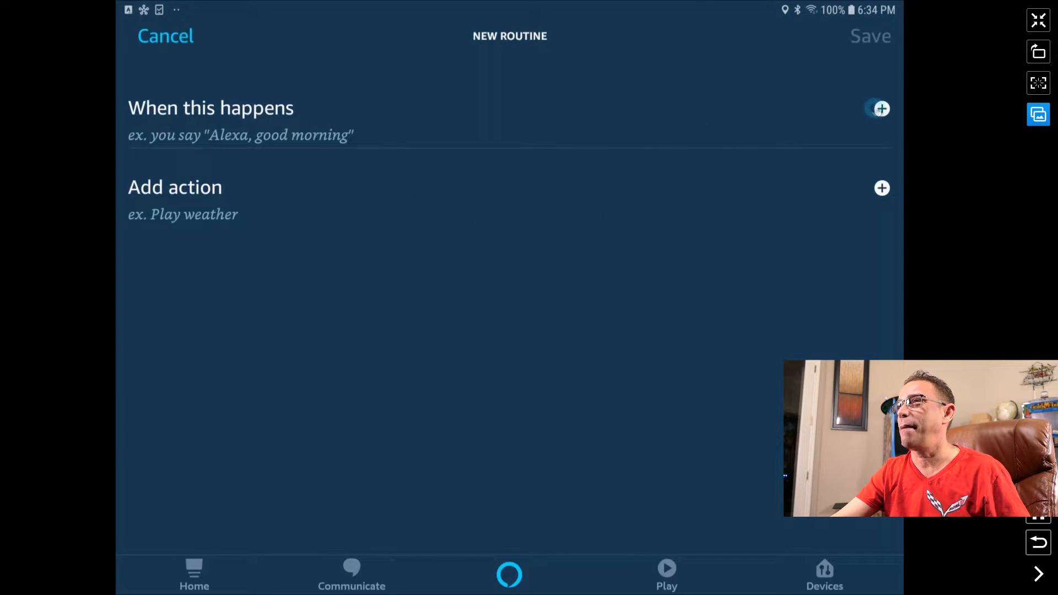
left_click(880, 108)
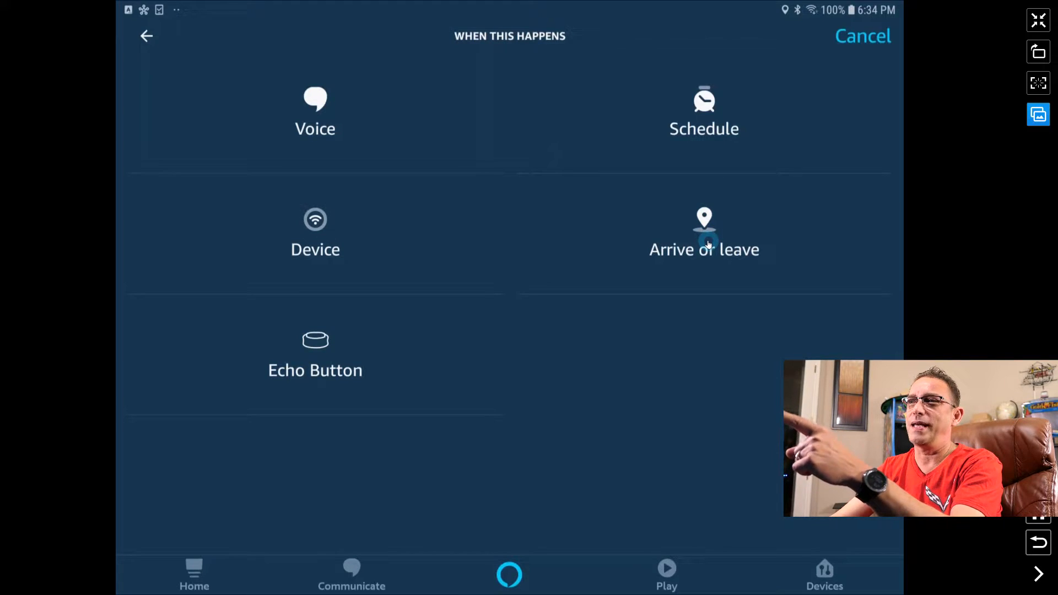
left_click(705, 232)
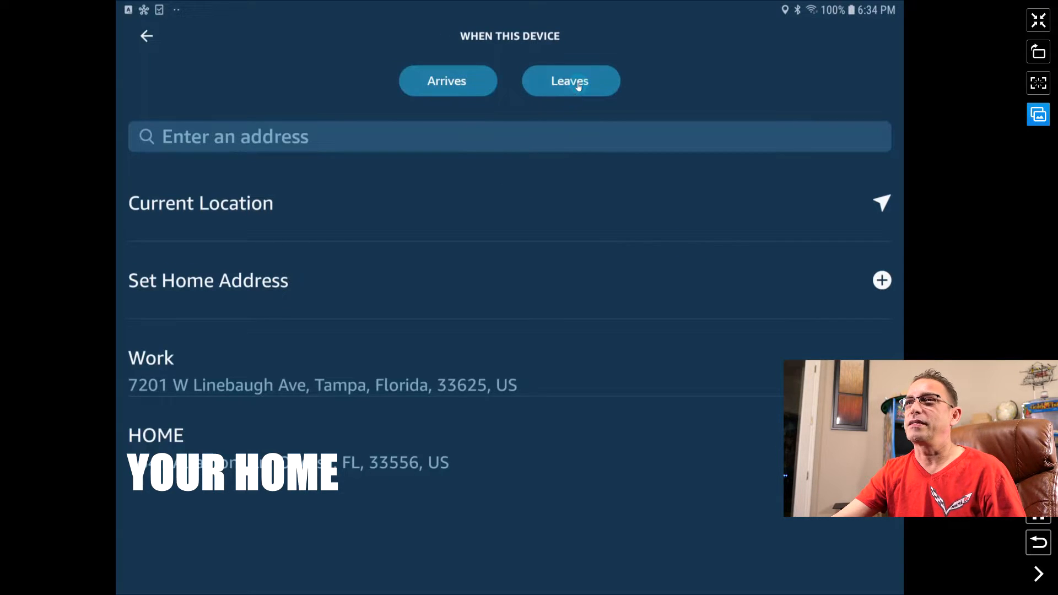
Set the trigger to Leaves HOME with a 641 ft geofence radius and save it
left_click(570, 80)
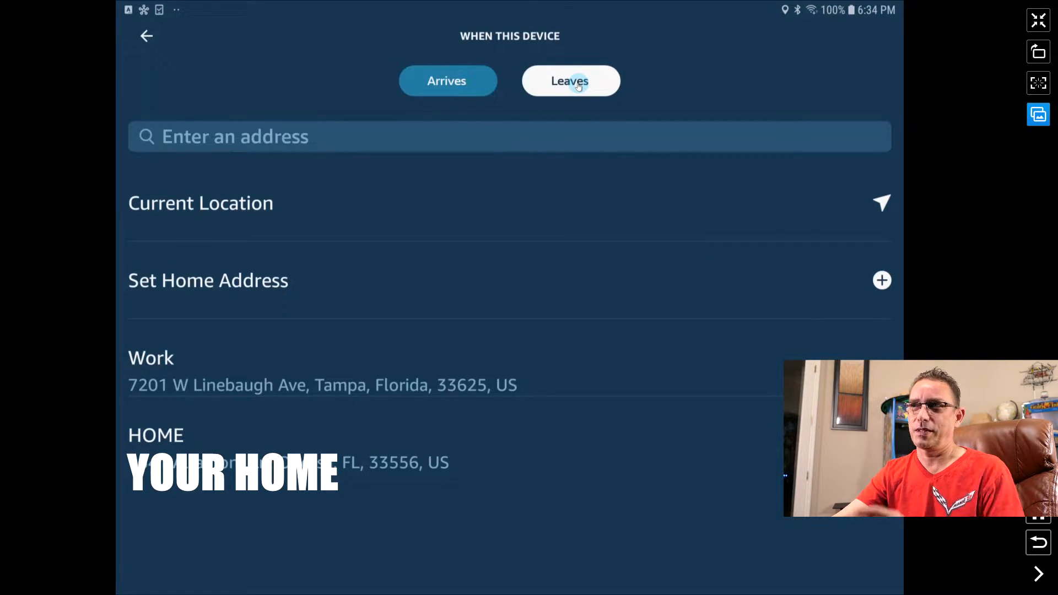
left_click(446, 80)
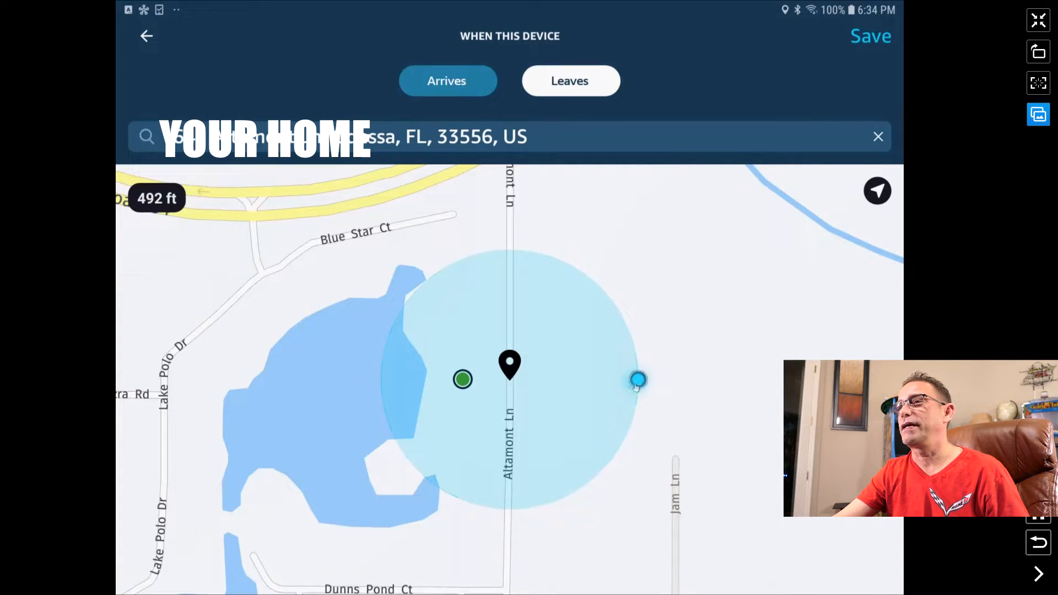
left_click_drag(639, 381, 666, 380)
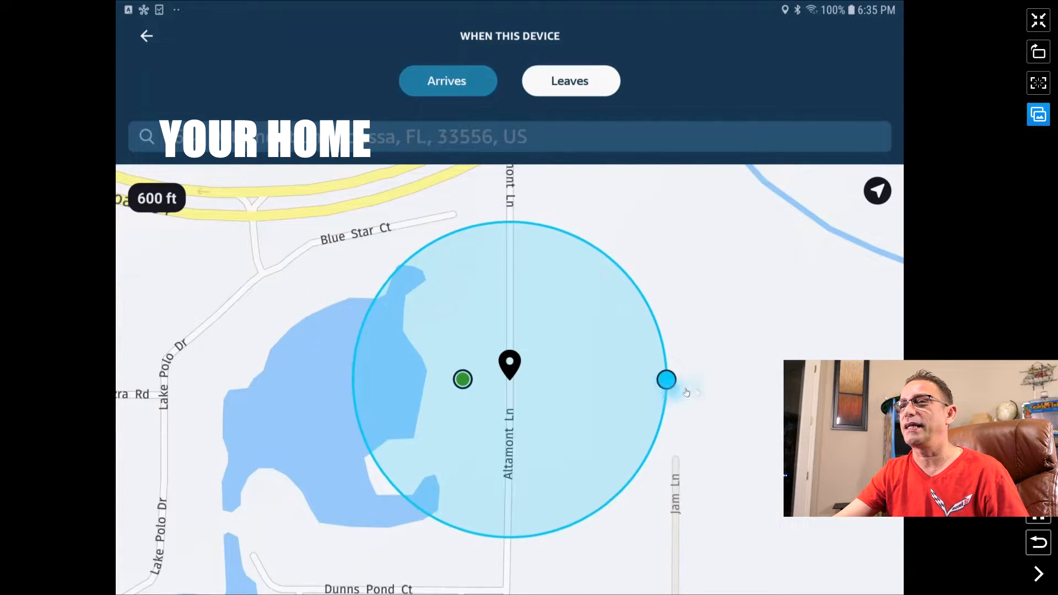
left_click_drag(667, 380, 678, 379)
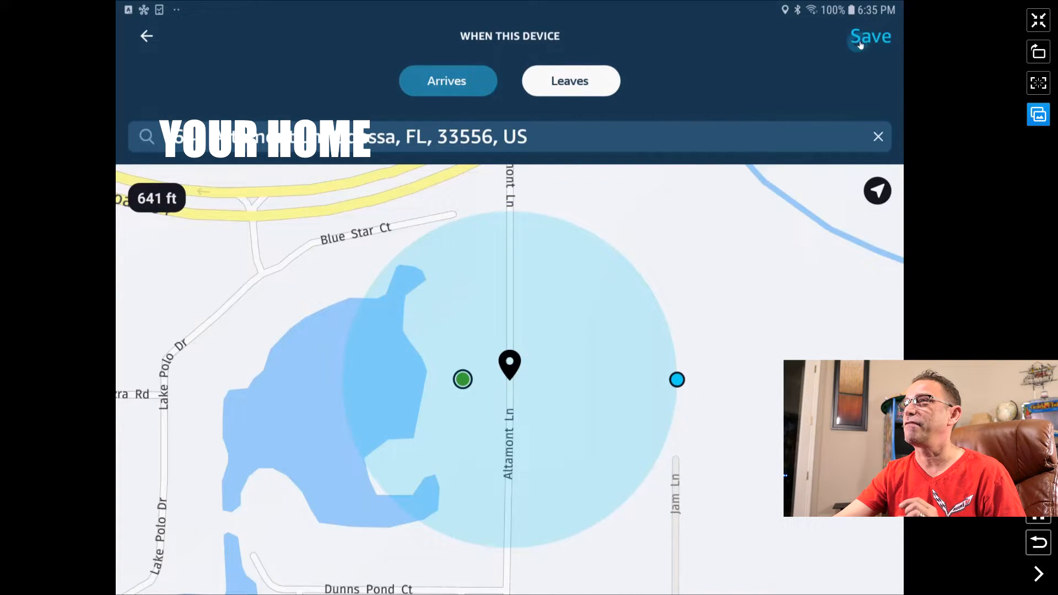
left_click(870, 36)
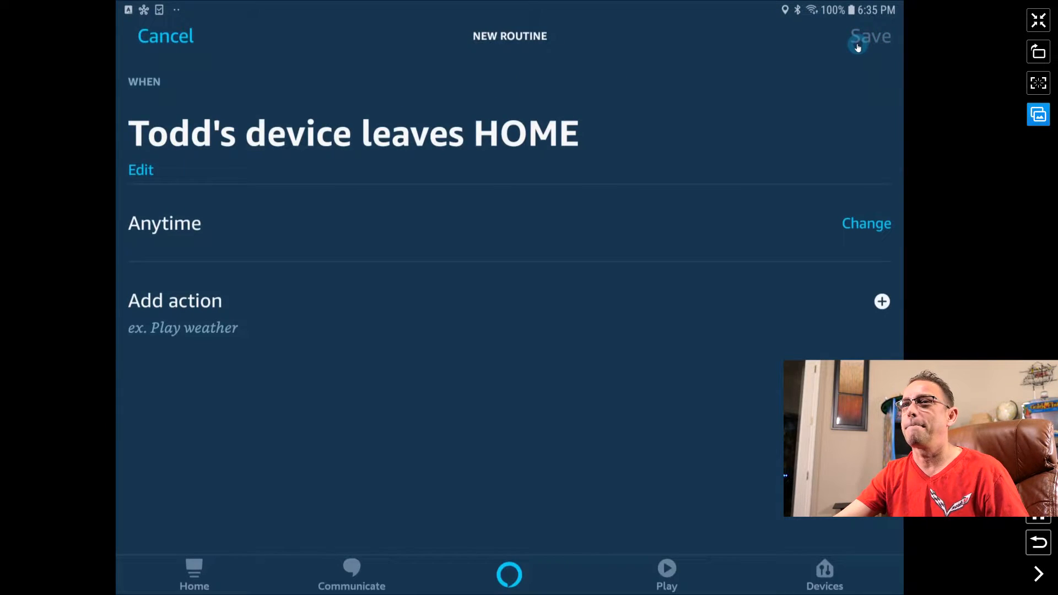
left_click(871, 35)
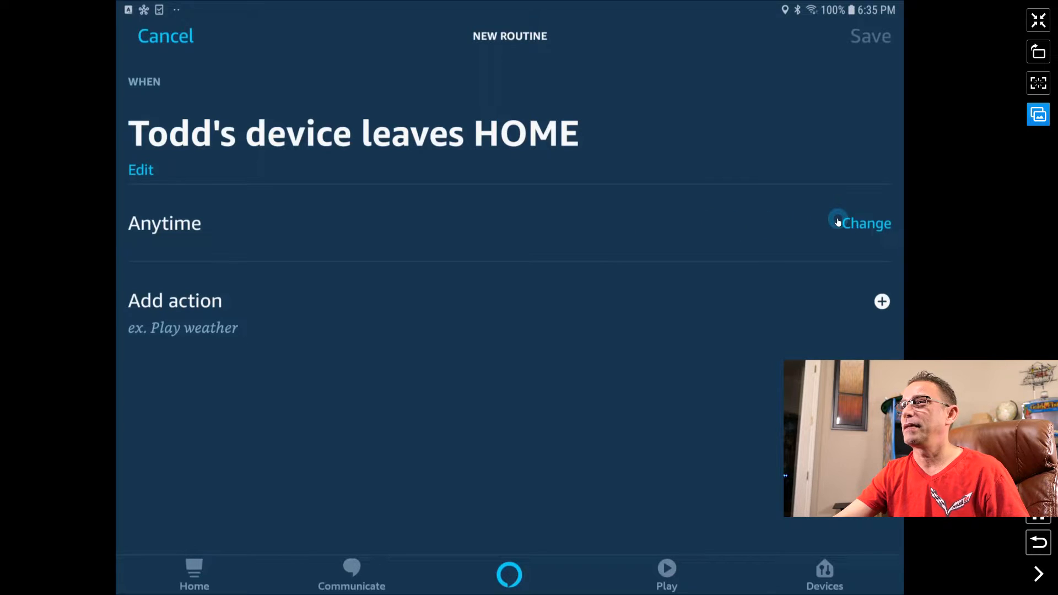
Limit the routine's active days to weekdays by deselecting Saturday and Sunday
left_click(868, 223)
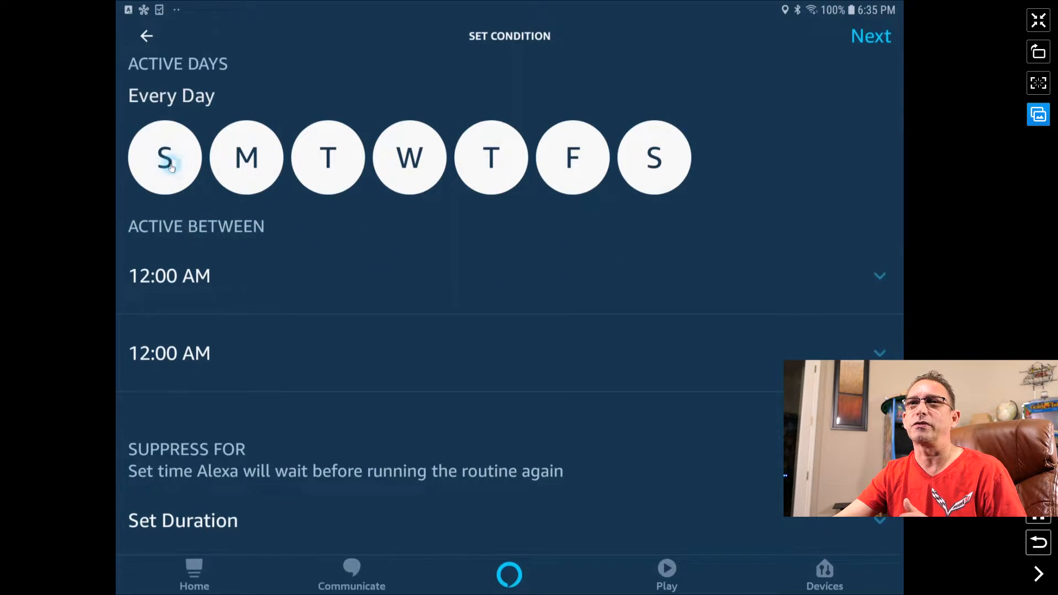
left_click(653, 158)
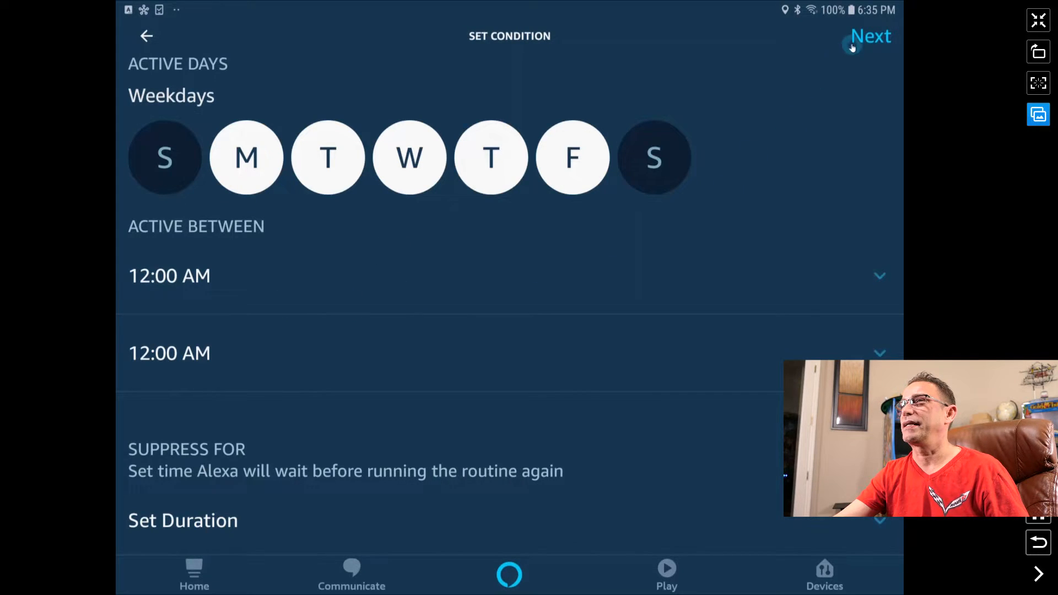
left_click(871, 35)
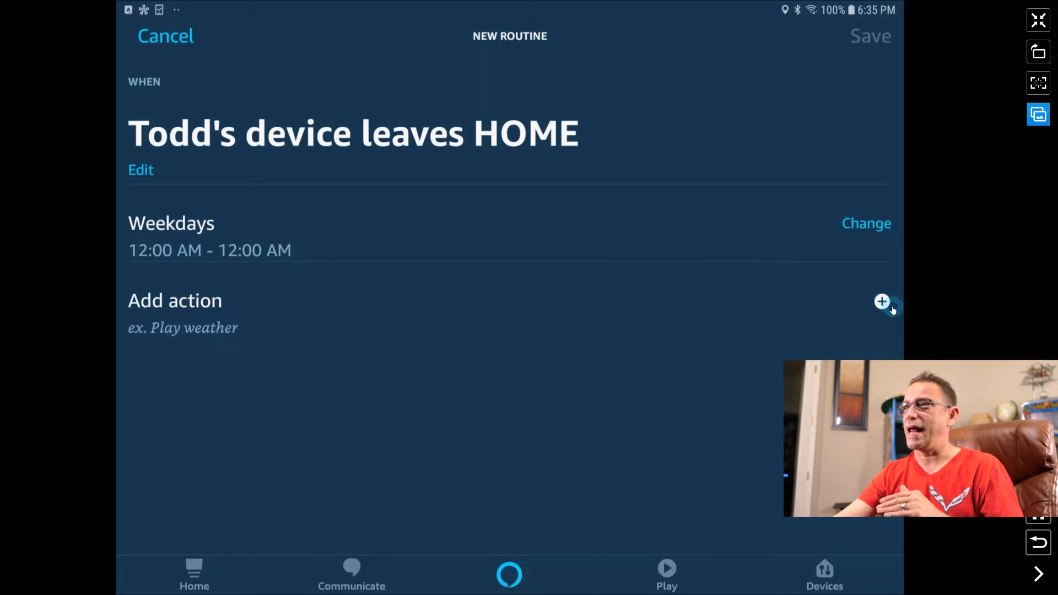
Add a Smart Home control-device action and select the Office device
left_click(882, 300)
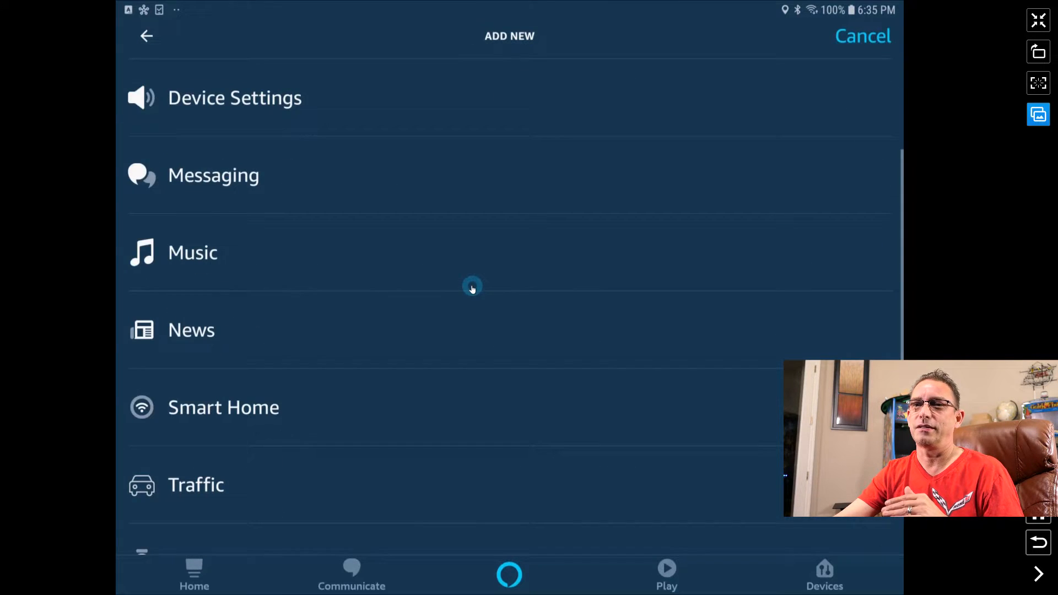
left_click(224, 407)
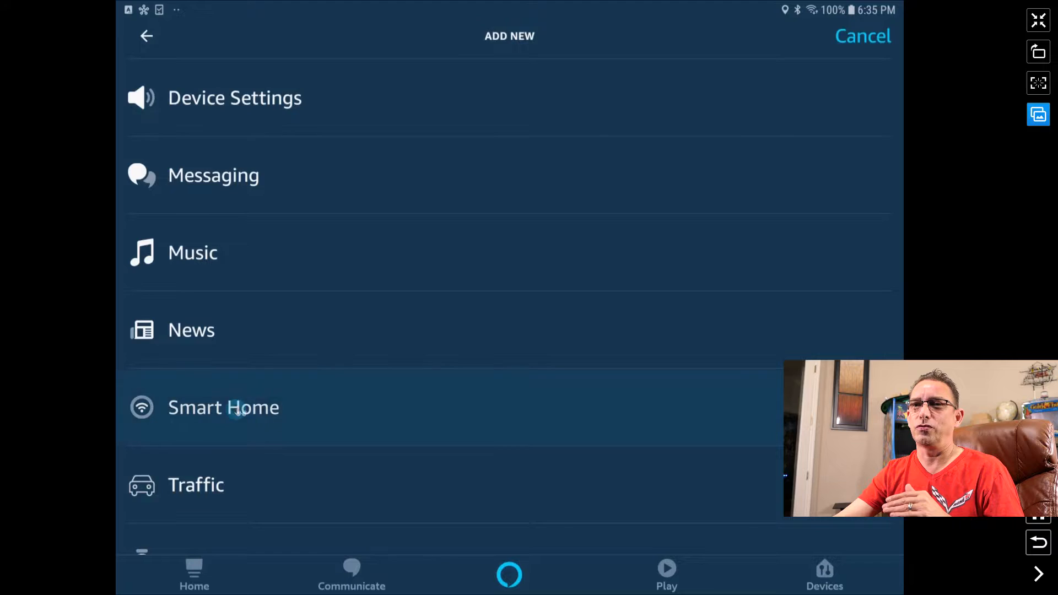
left_click(224, 406)
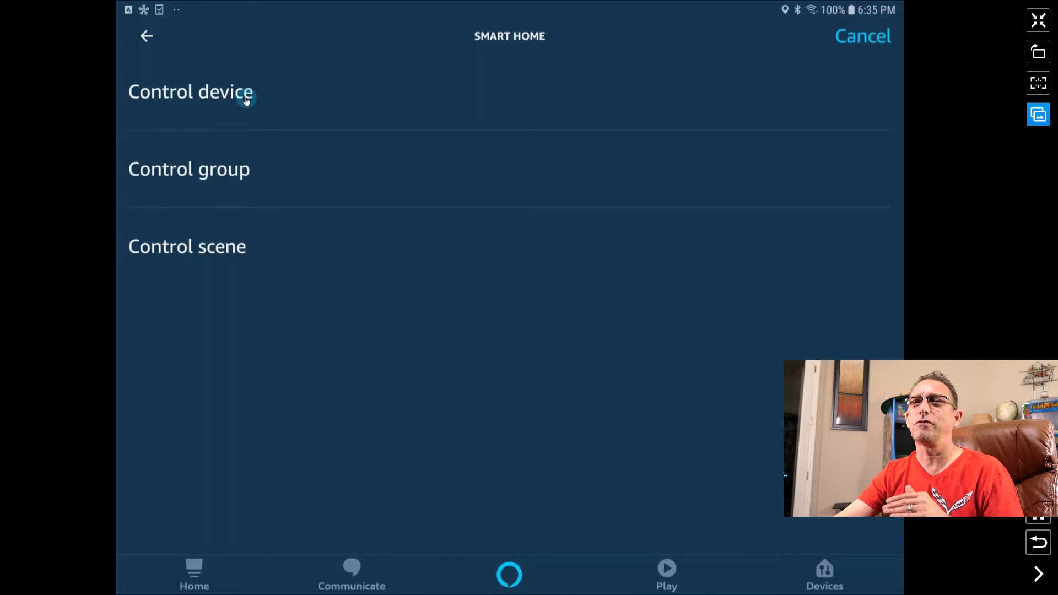
left_click(191, 92)
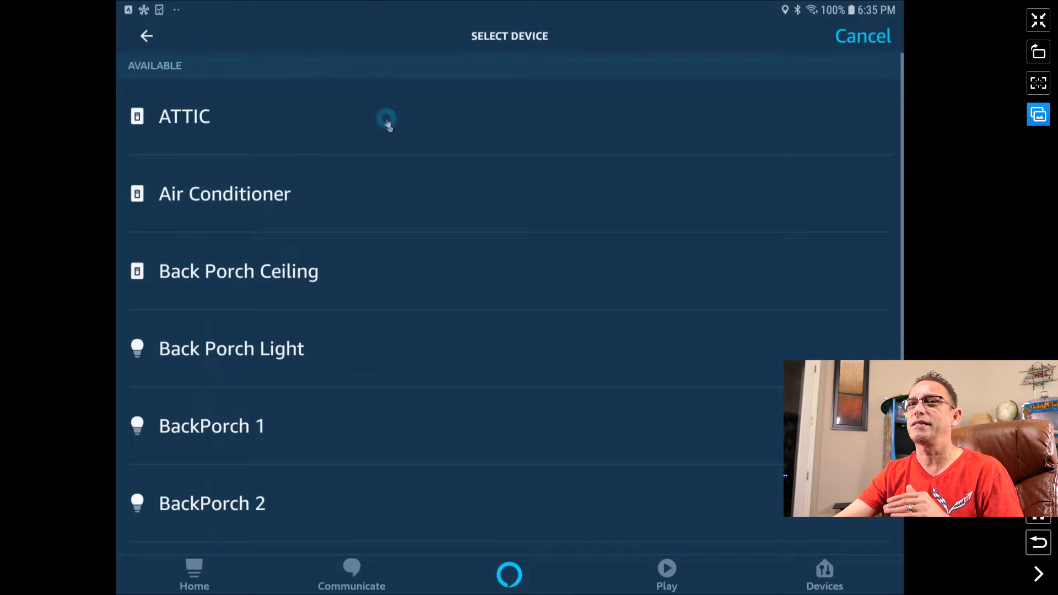
scroll("down", 3)
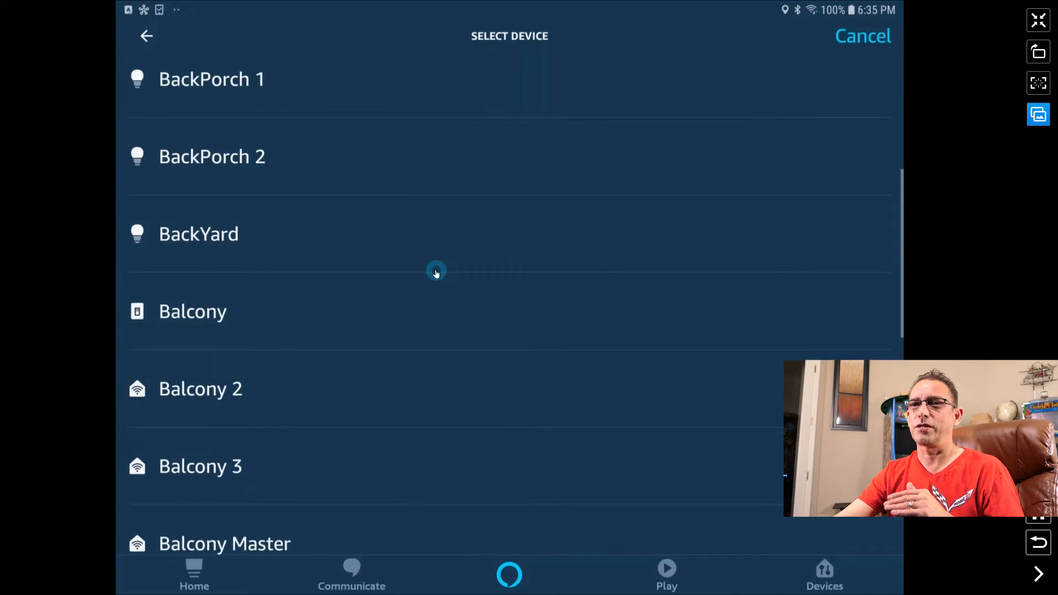
scroll("down", 3)
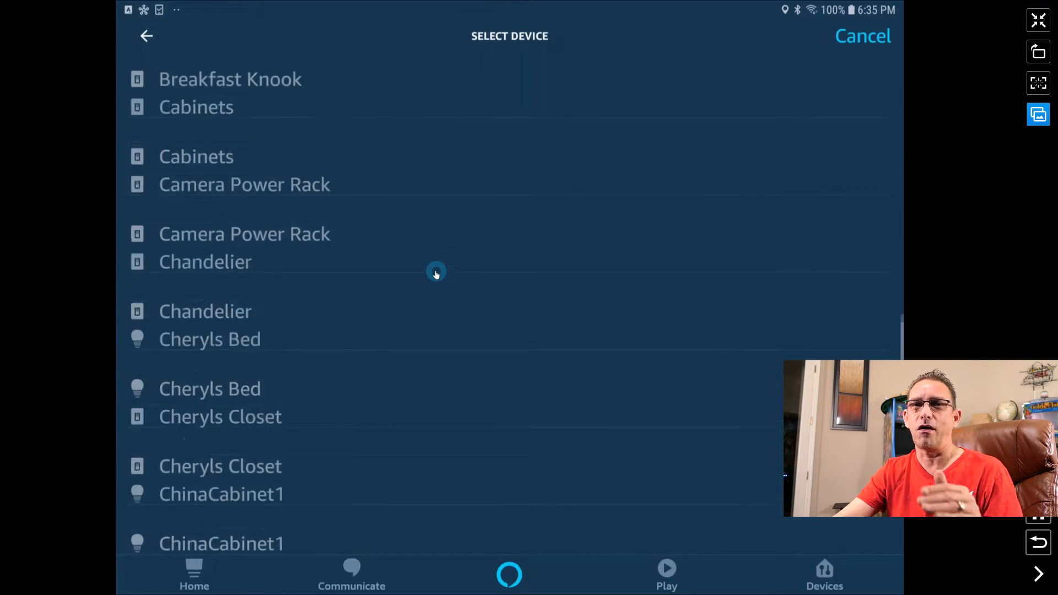
scroll("down", 3)
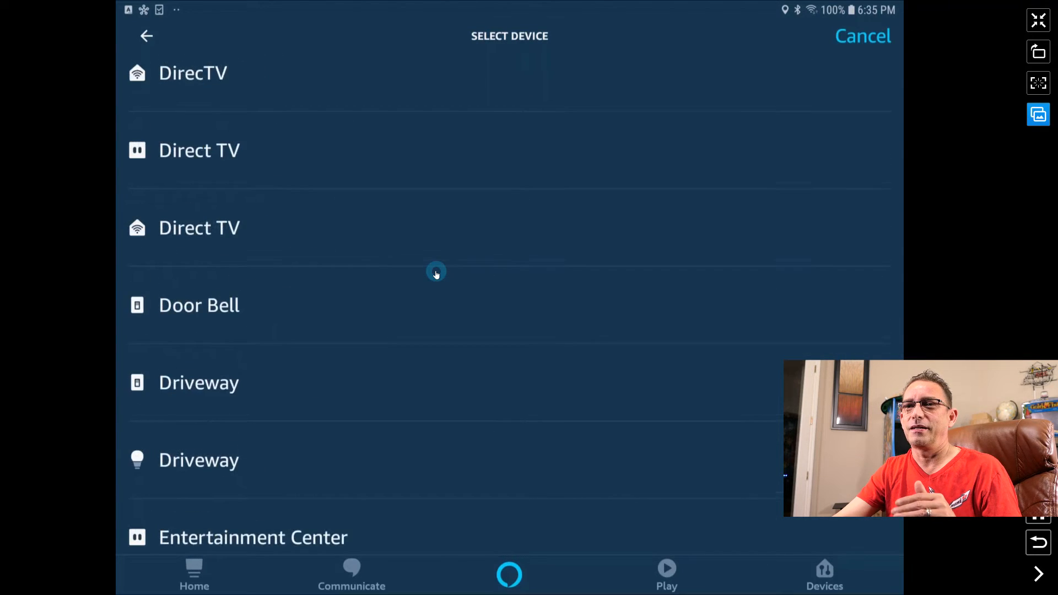
scroll("down", 3)
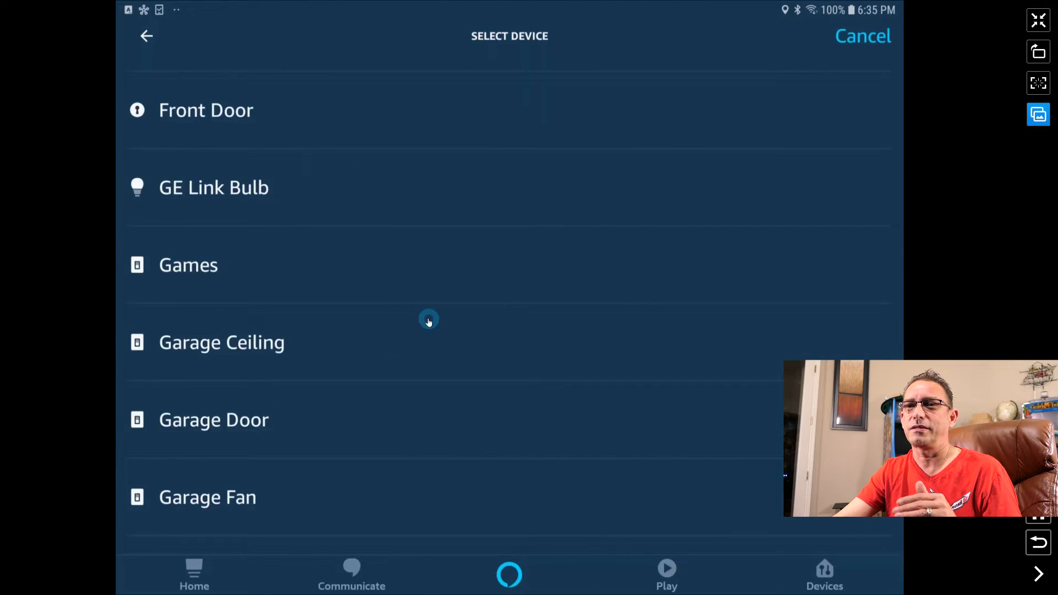
scroll("down", 3)
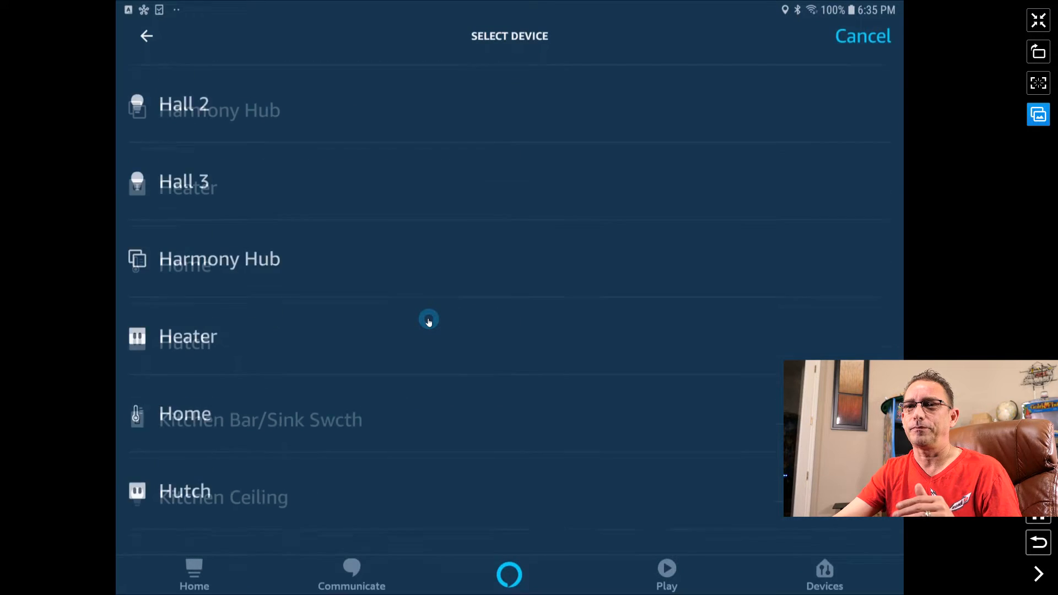
scroll("down", 3)
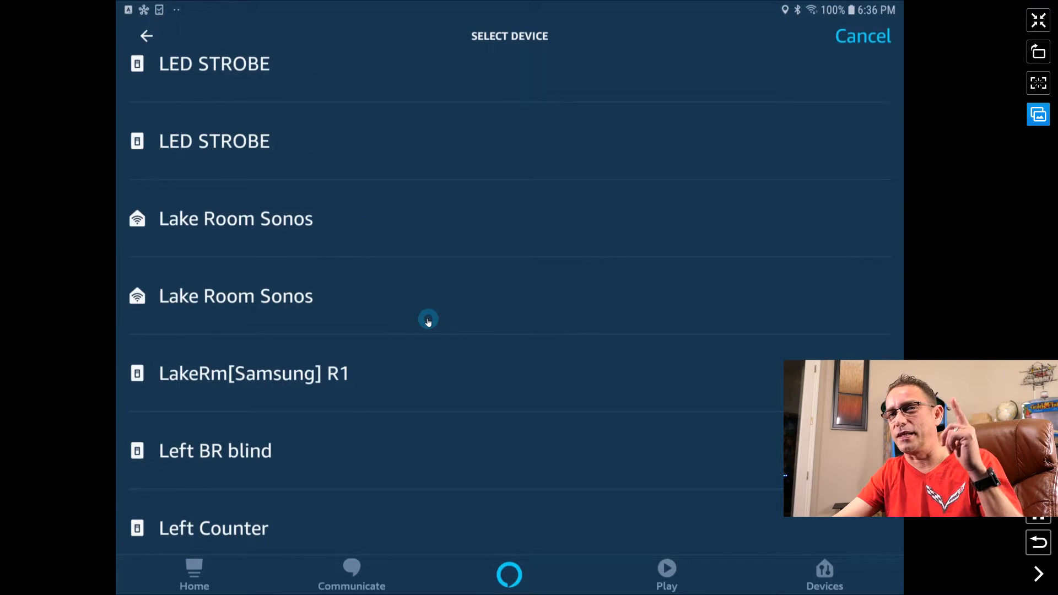
scroll("down", 3)
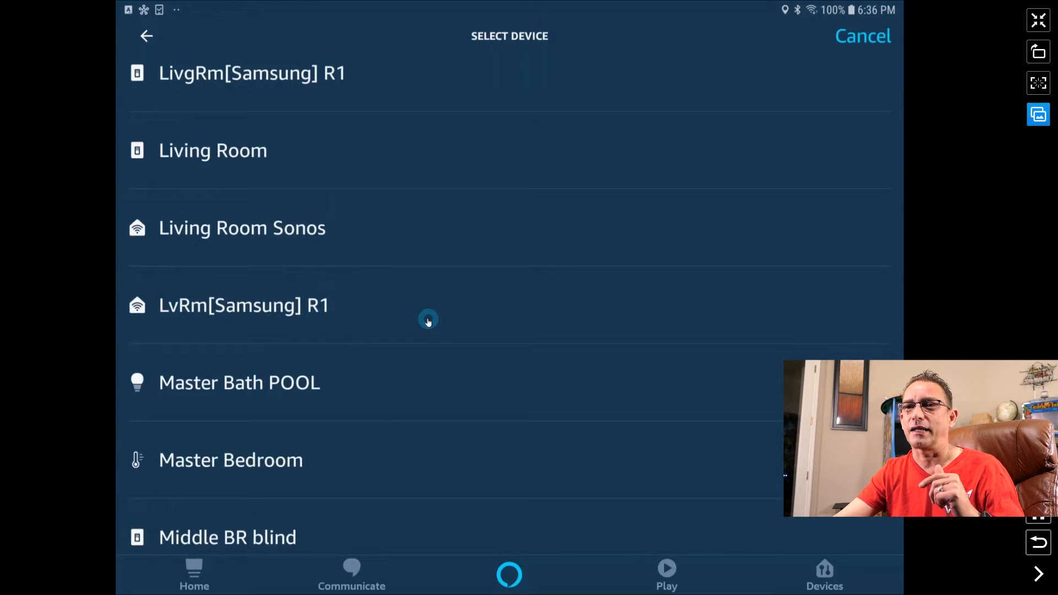
scroll("down", 3)
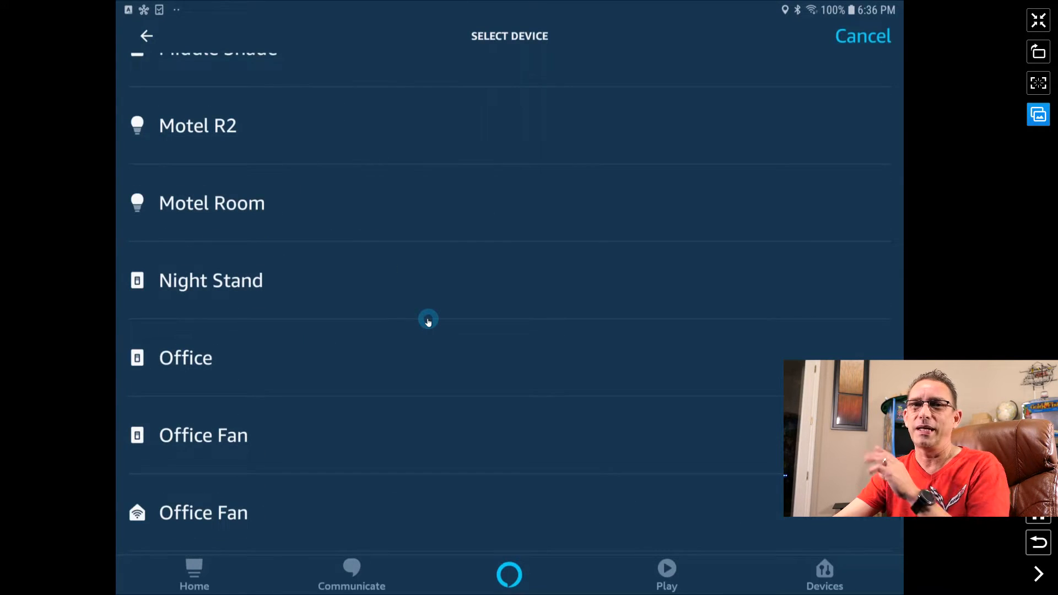
scroll("down", 3)
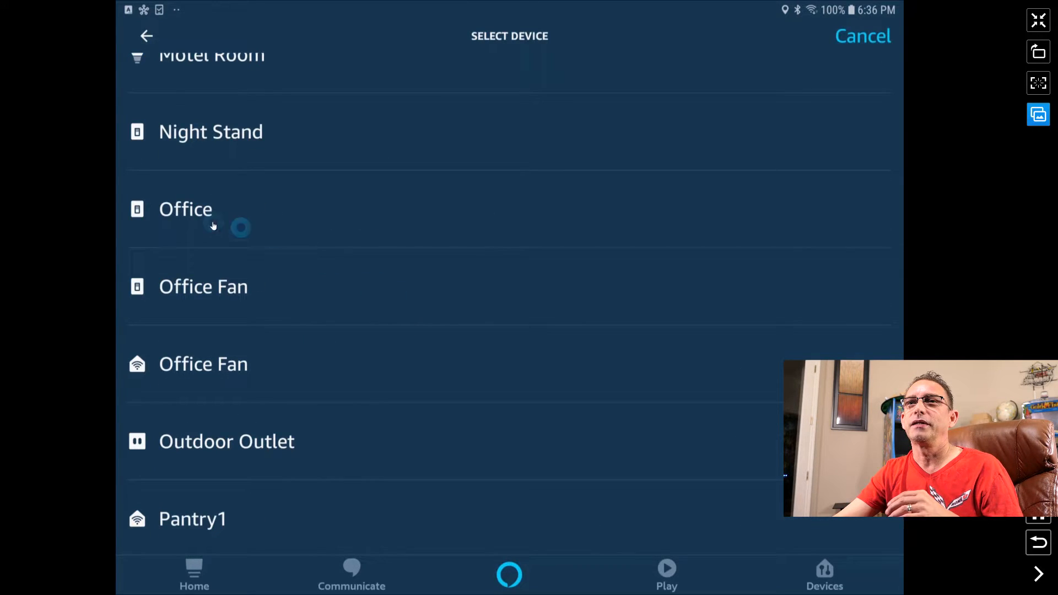
left_click(186, 209)
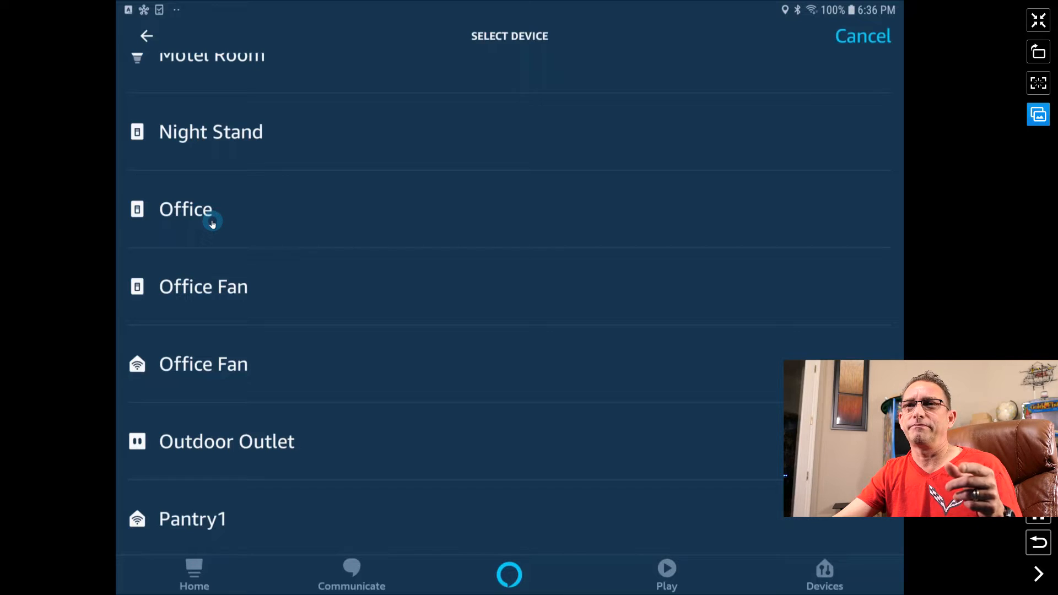
left_click(185, 209)
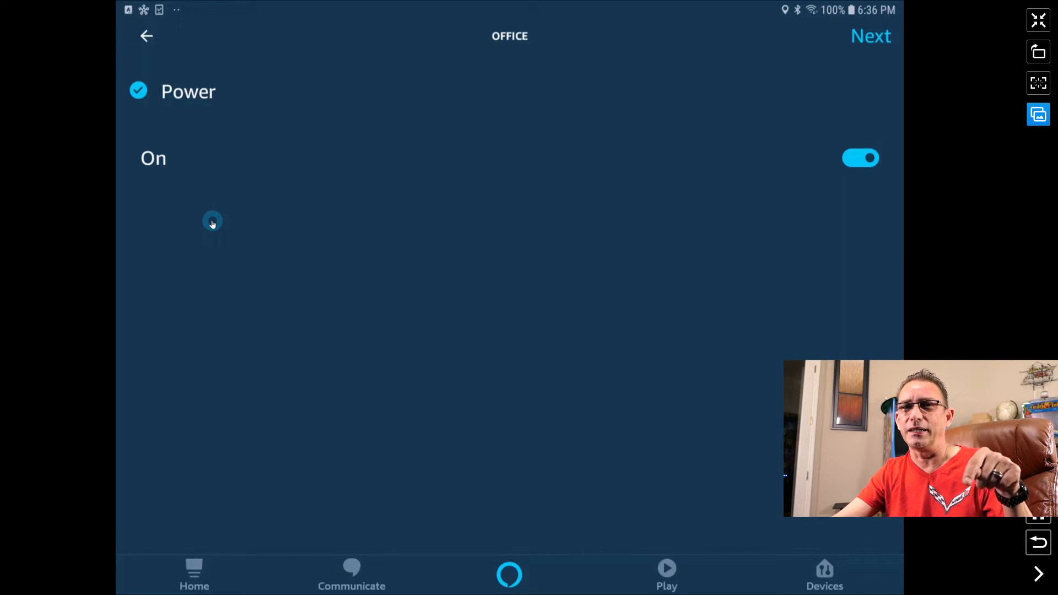
mouse_move(720, 116)
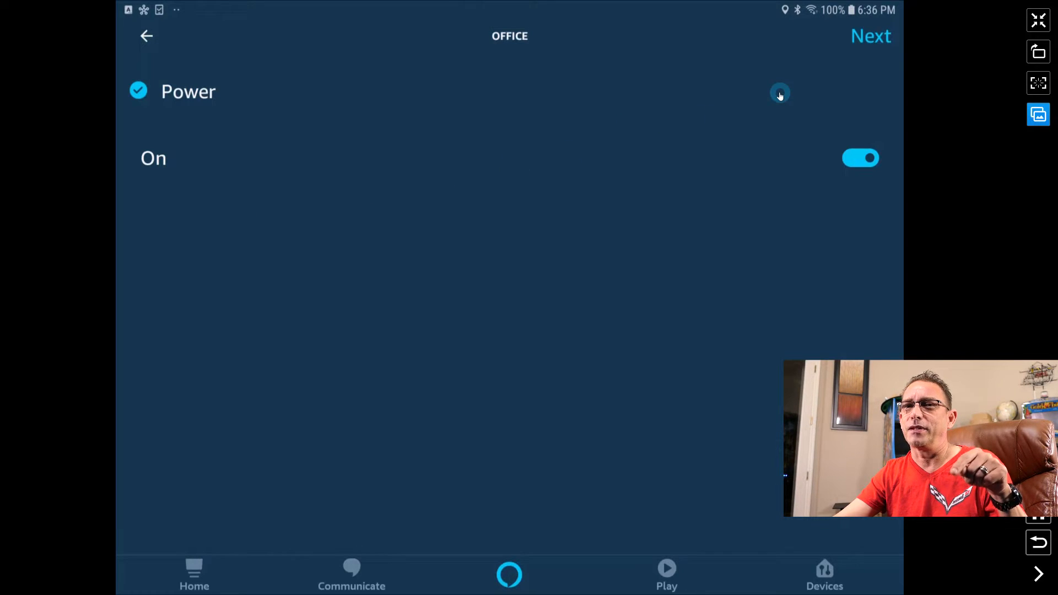
mouse_move(831, 71)
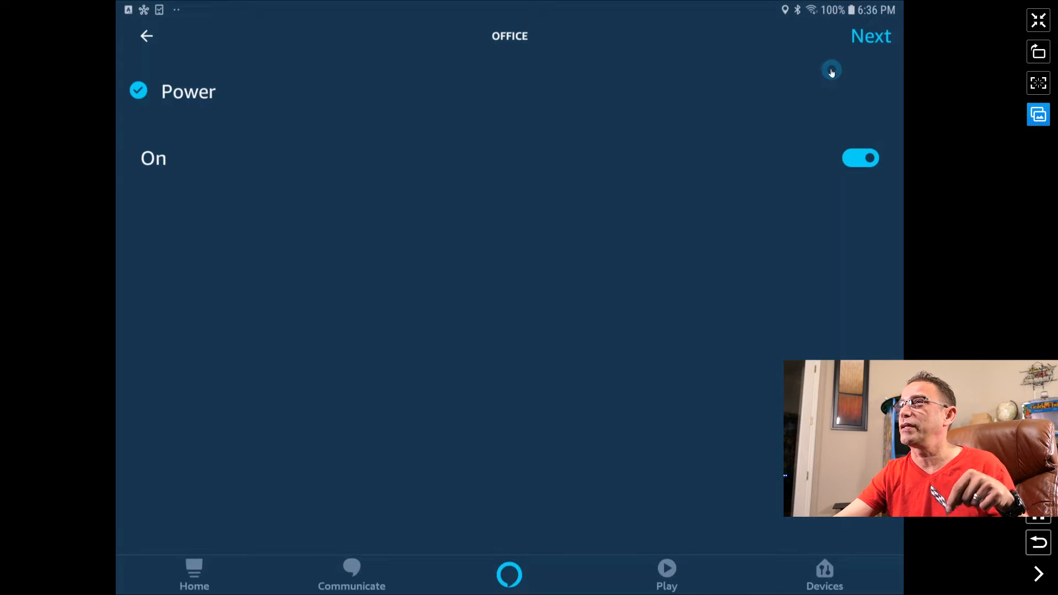
mouse_move(206, 130)
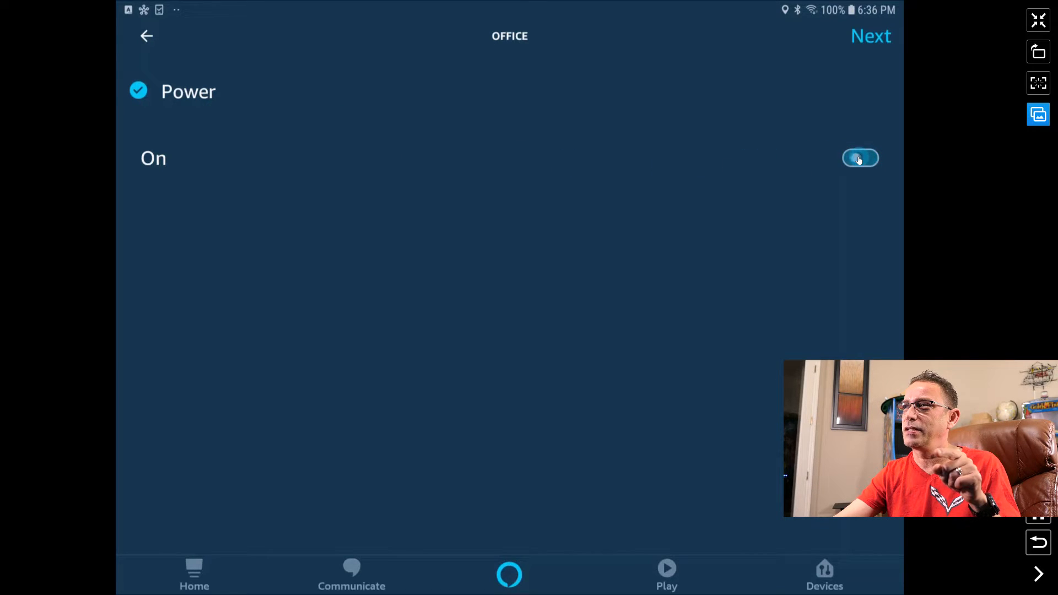
Switch the Office power to Off and confirm the 'Office: Turn Off' action
left_click(861, 158)
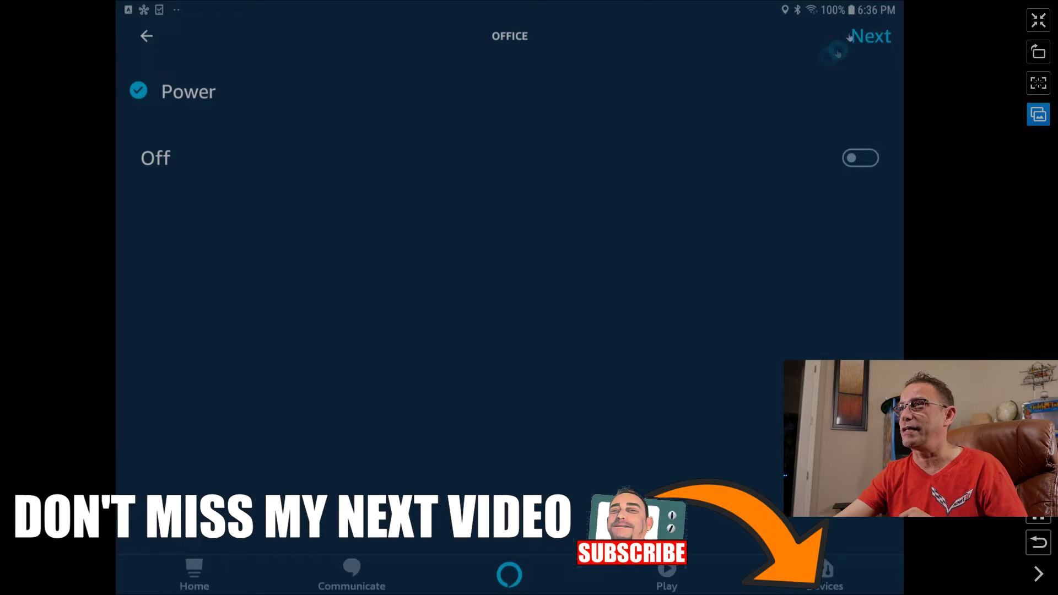
left_click(871, 35)
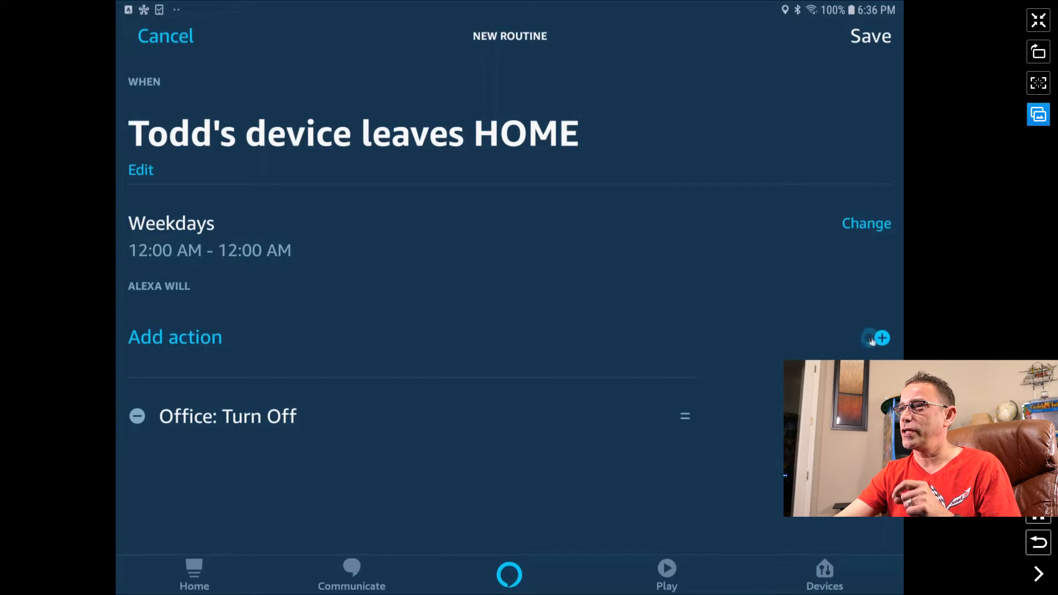
Add a smart home Control device action and choose the Master Bedroom thermostat
left_click(881, 337)
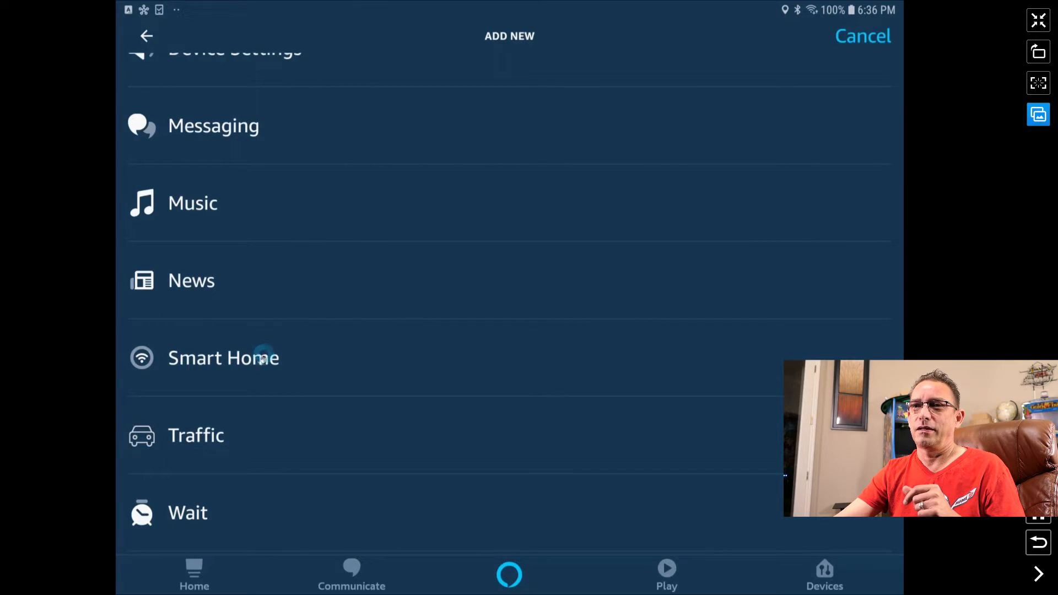
left_click(224, 357)
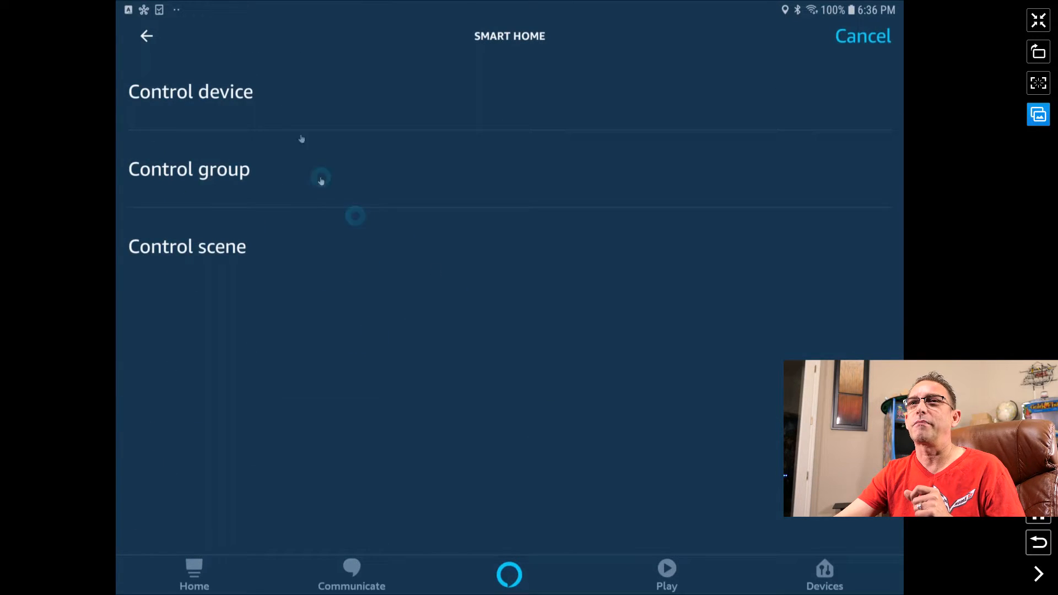
left_click(191, 91)
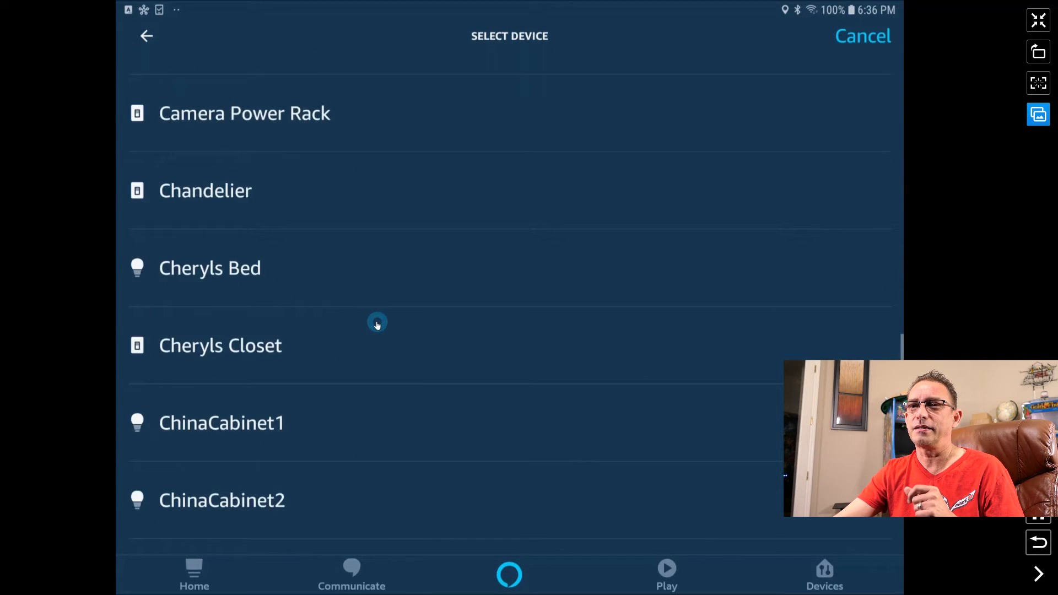
scroll("down", 3)
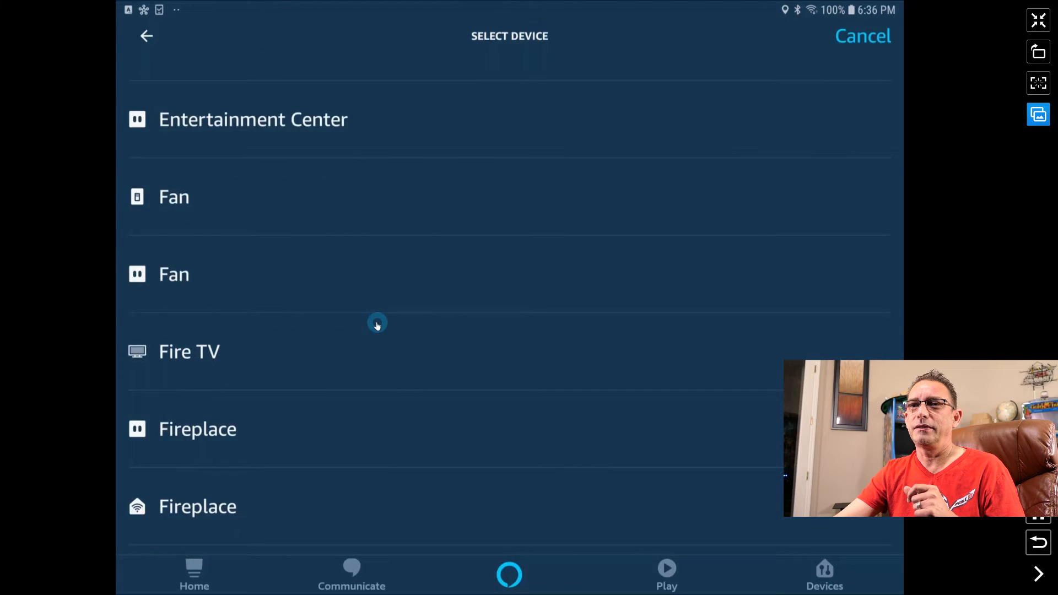
scroll("down", 3)
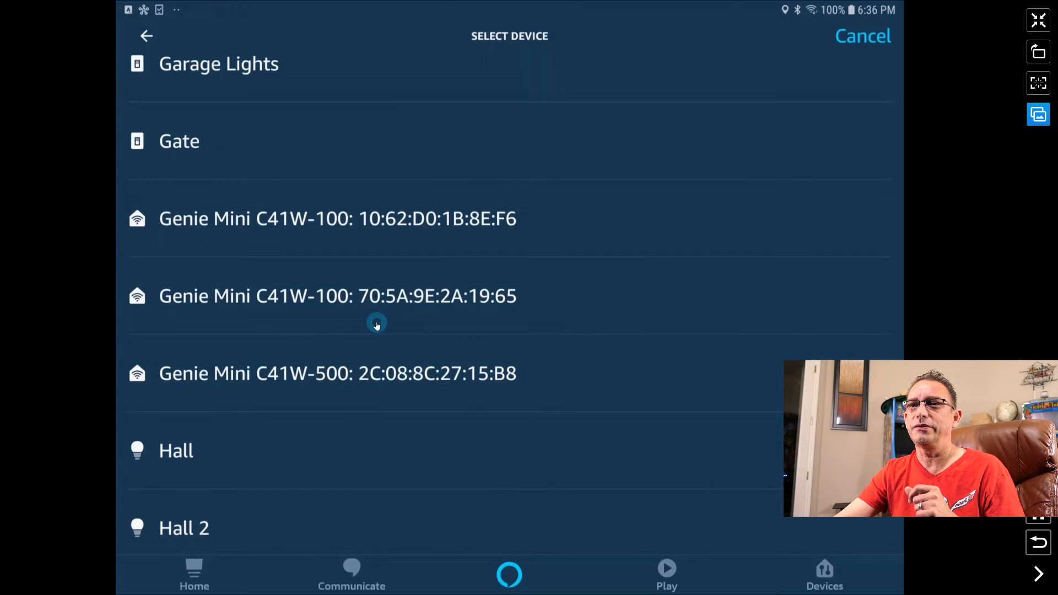
scroll("down", 3)
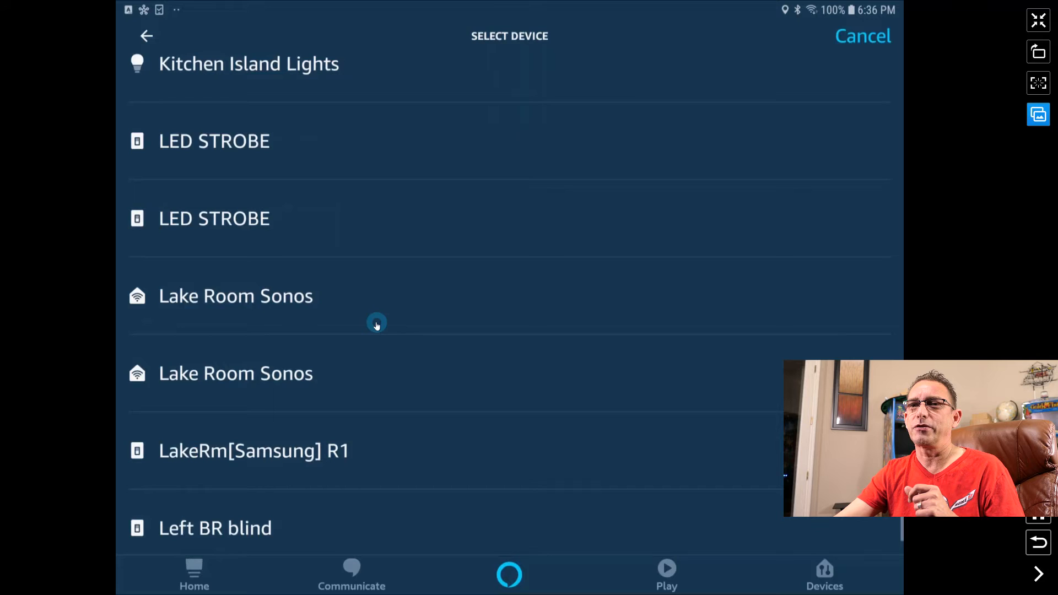
scroll("down", 3)
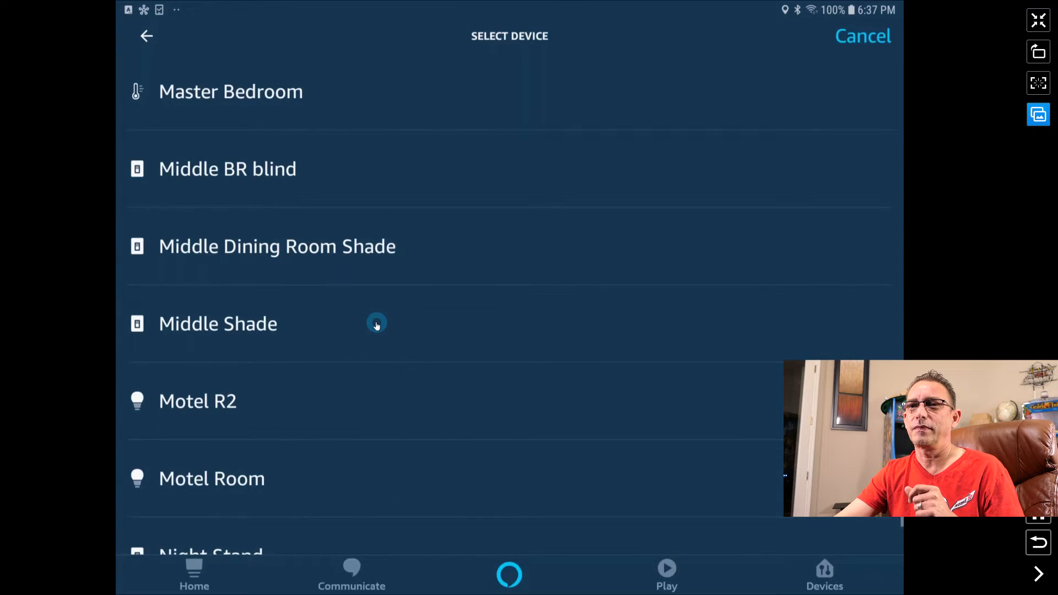
scroll("down", 3)
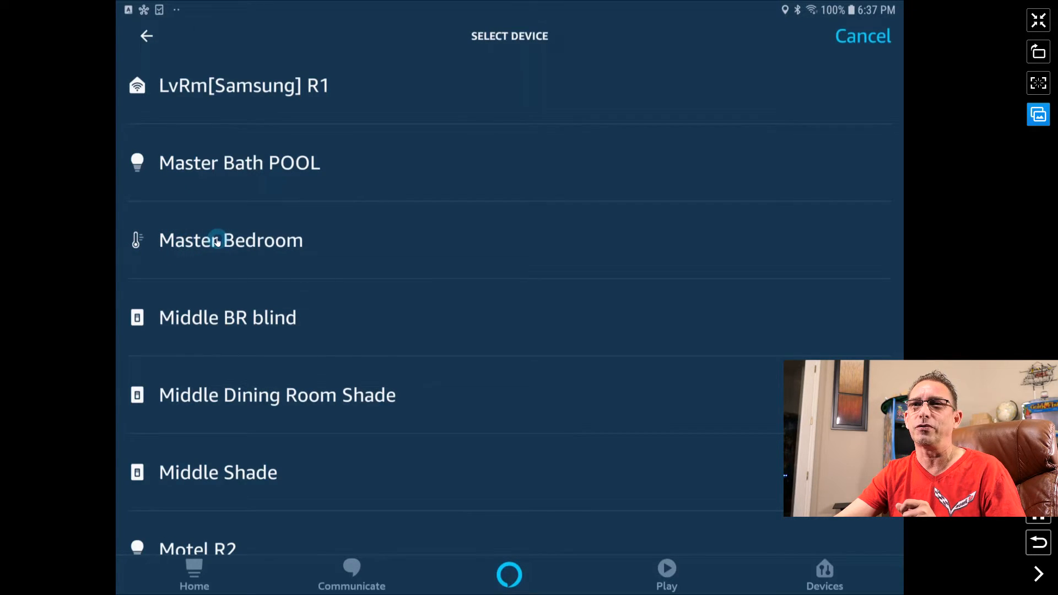
left_click(230, 240)
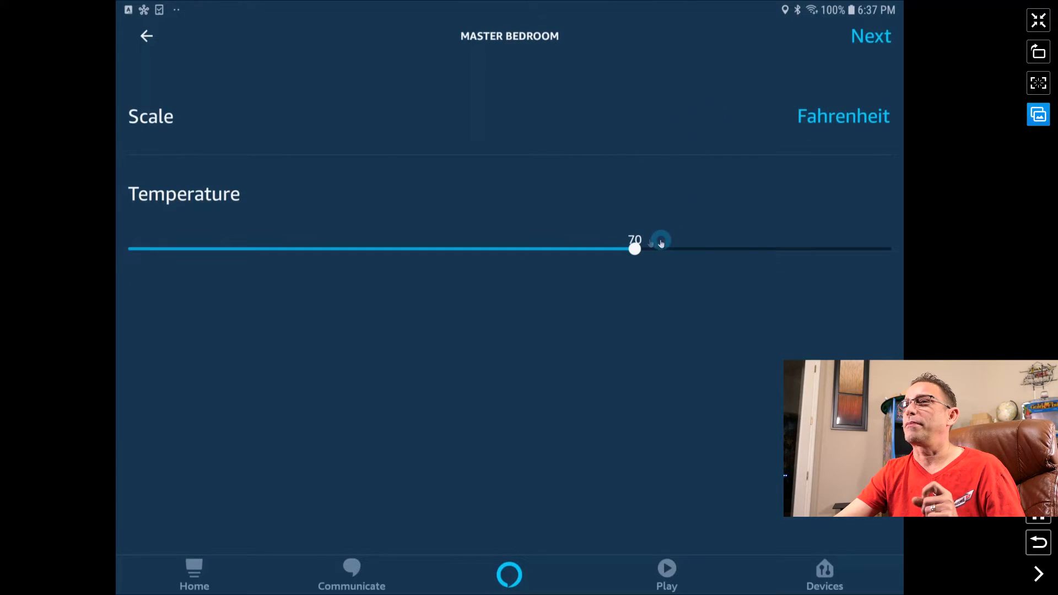
Set the Master Bedroom temperature to 80 °F and confirm the action
left_click_drag(635, 248, 750, 248)
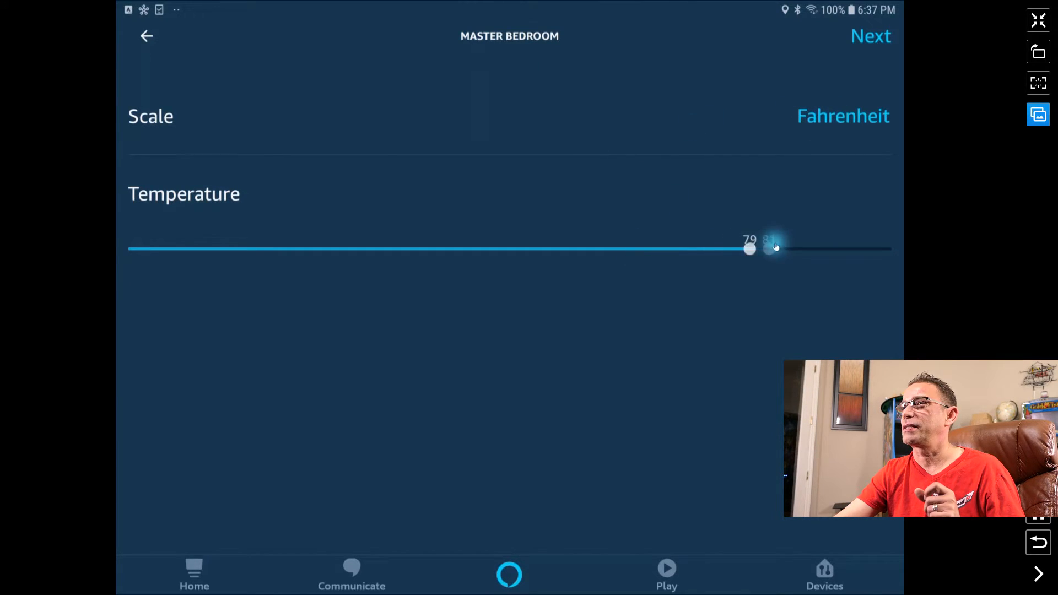
left_click_drag(747, 249, 762, 248)
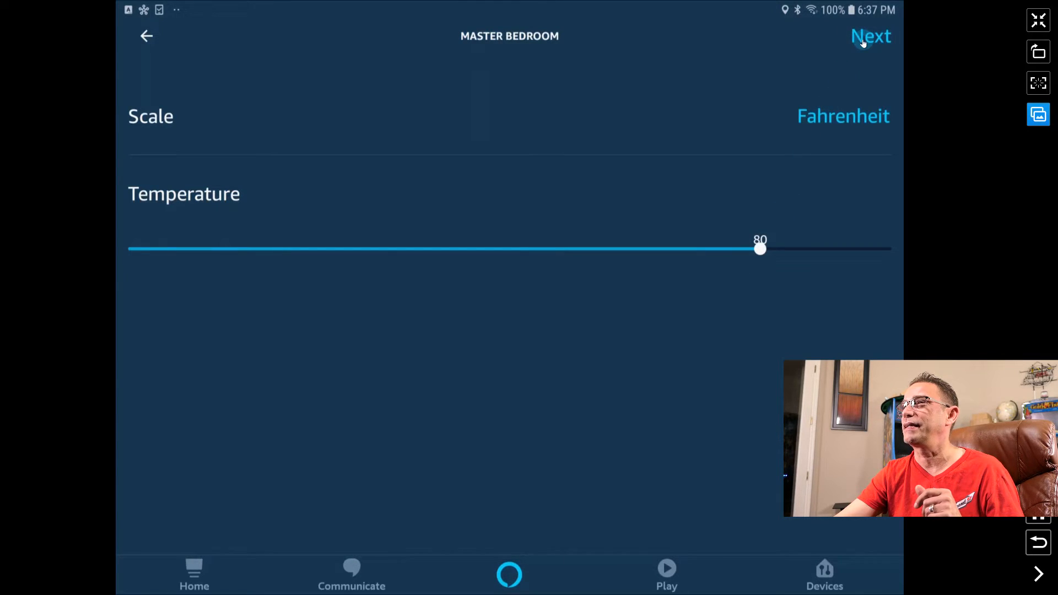
left_click(871, 35)
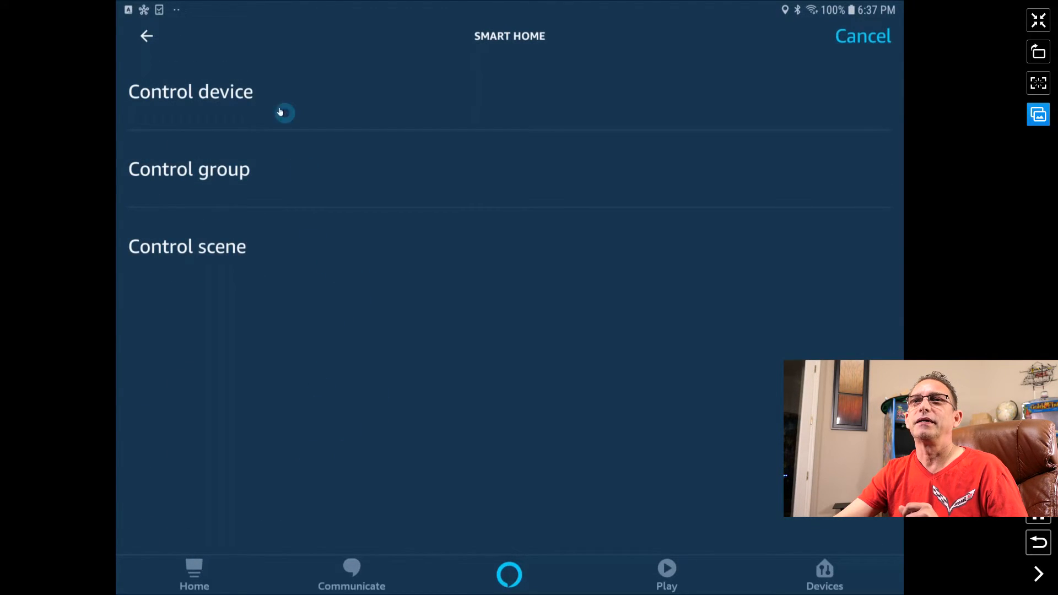
Add another Control device action and choose the Home thermostat
left_click(190, 91)
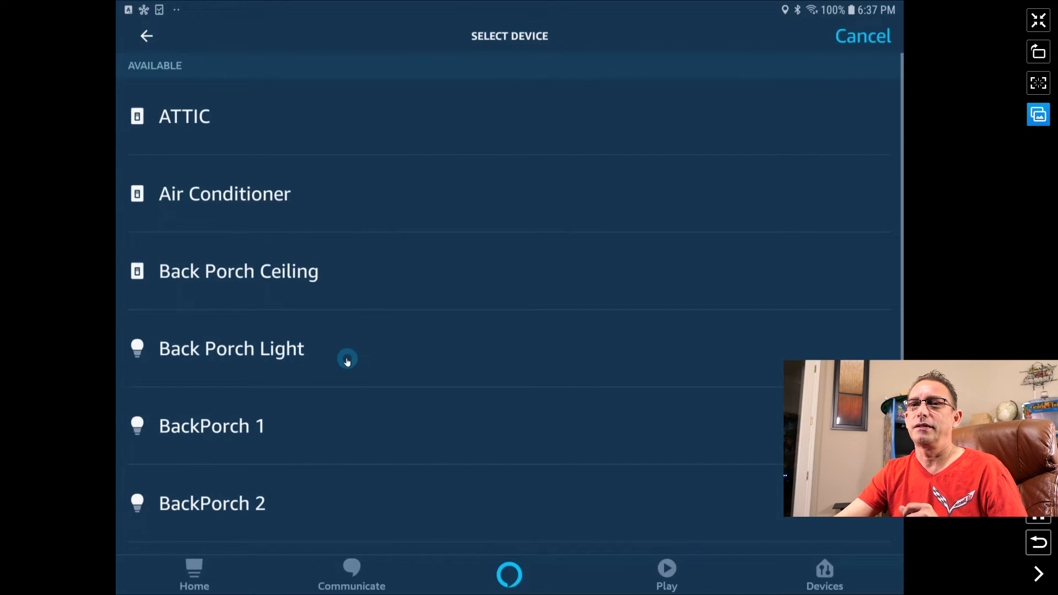
scroll("down", 3)
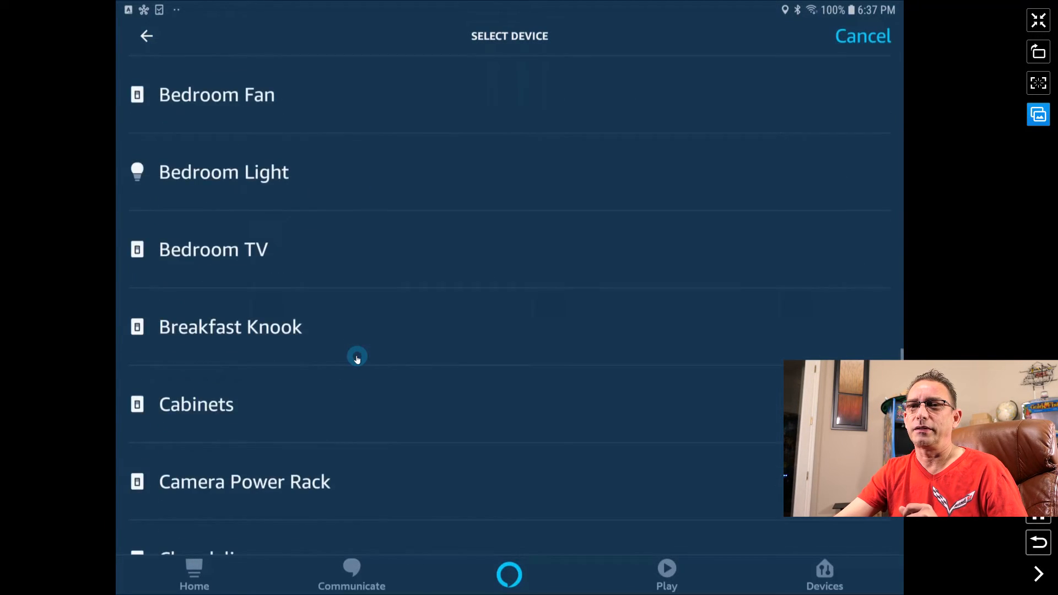
scroll("down", 3)
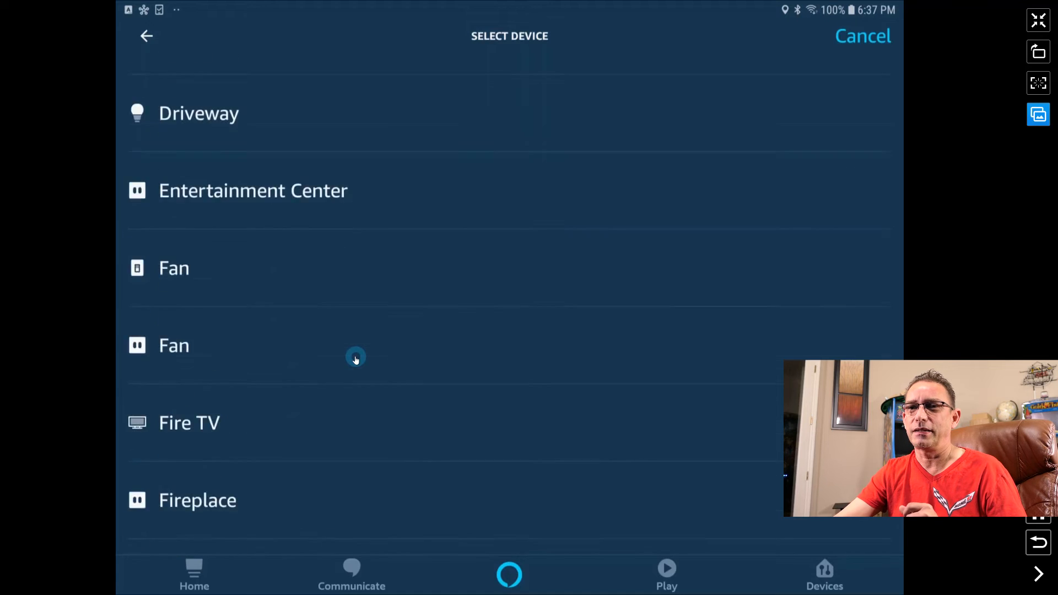
scroll("down", 3)
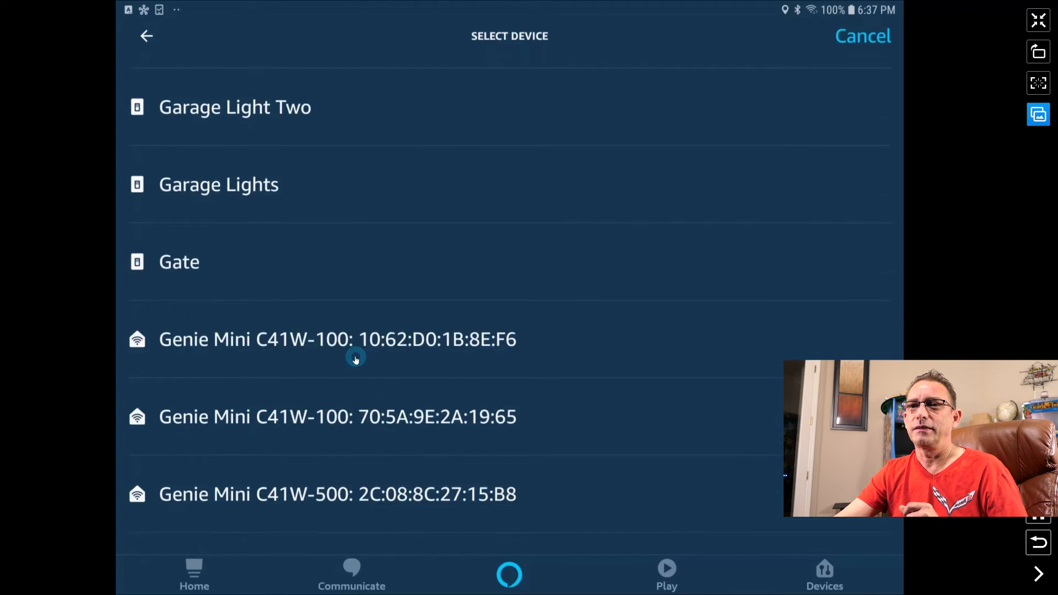
scroll("down", 3)
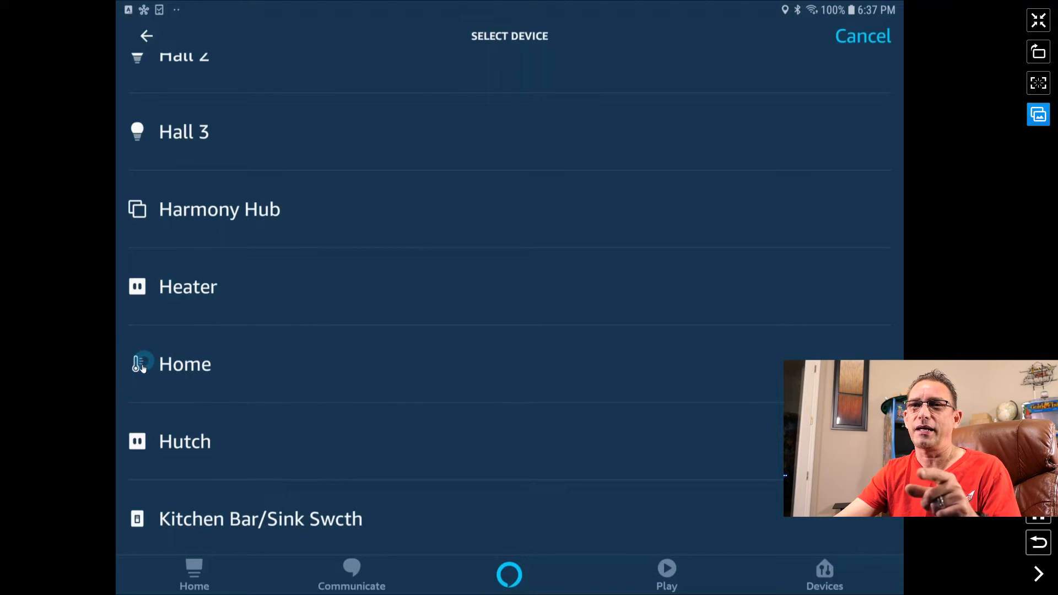
left_click(185, 364)
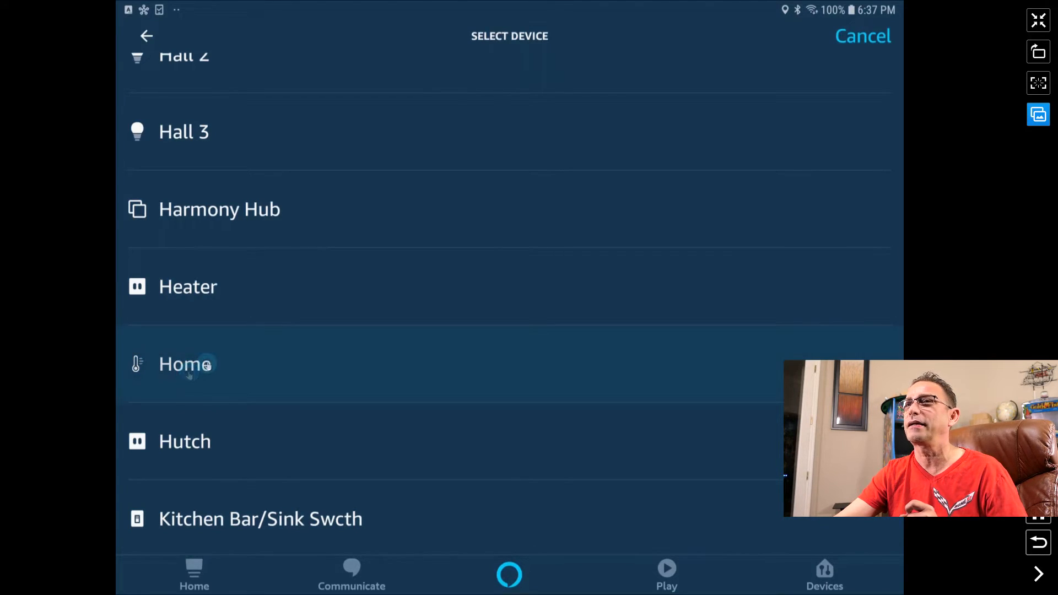
left_click(184, 365)
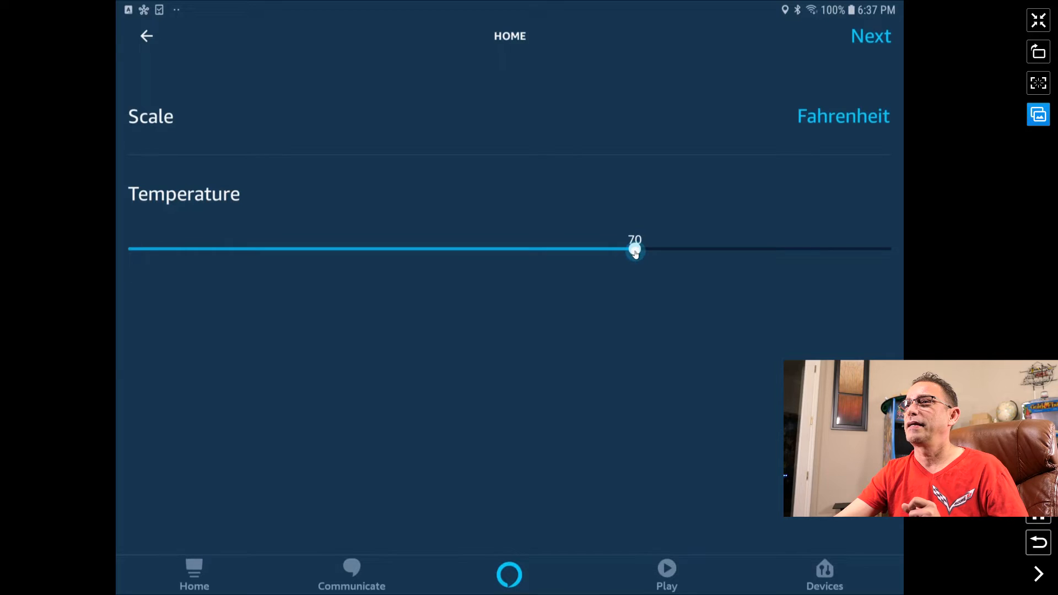
Set the Home temperature to 80 °F, confirm it, and save the routine
left_click_drag(635, 251, 760, 250)
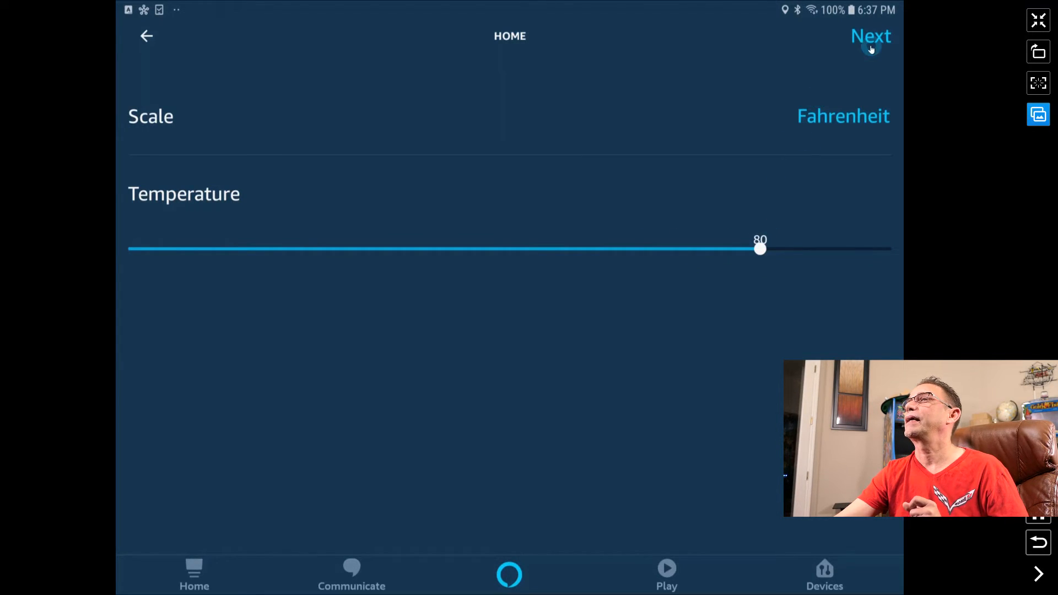
left_click(870, 35)
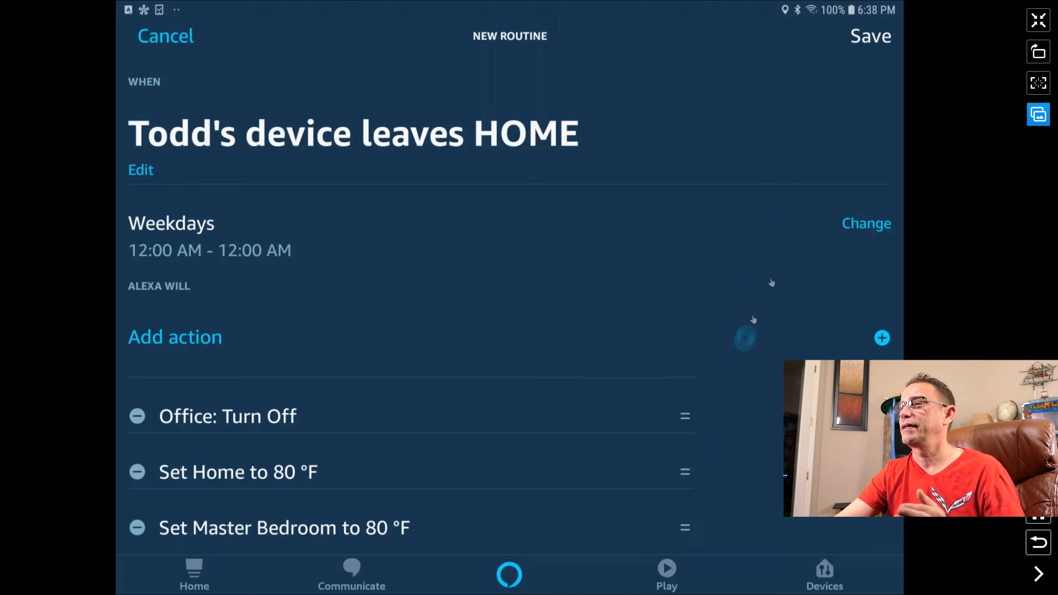
left_click(870, 35)
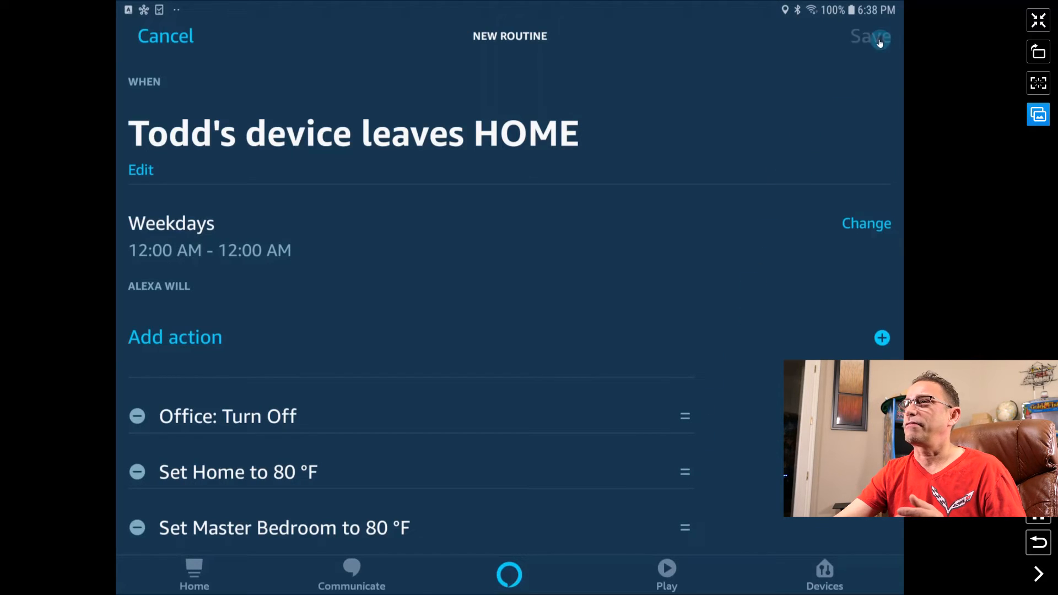